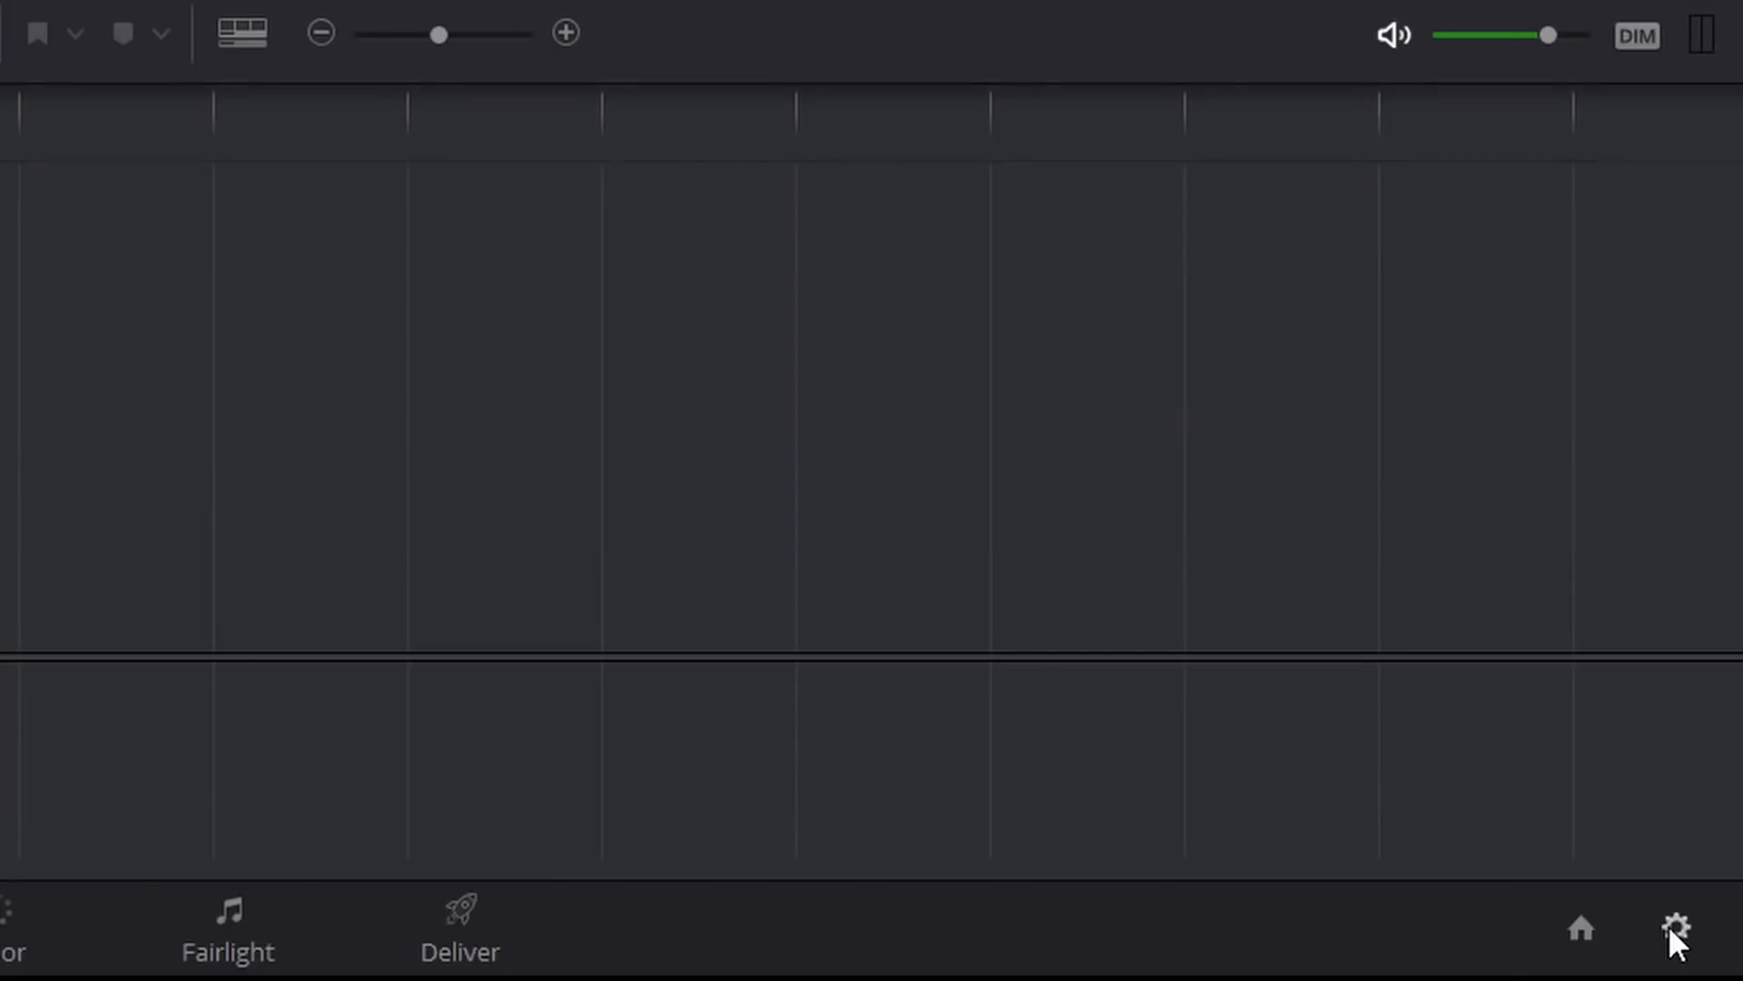
Review the Project Settings and the Project Manager, then close both.
click(1674, 928)
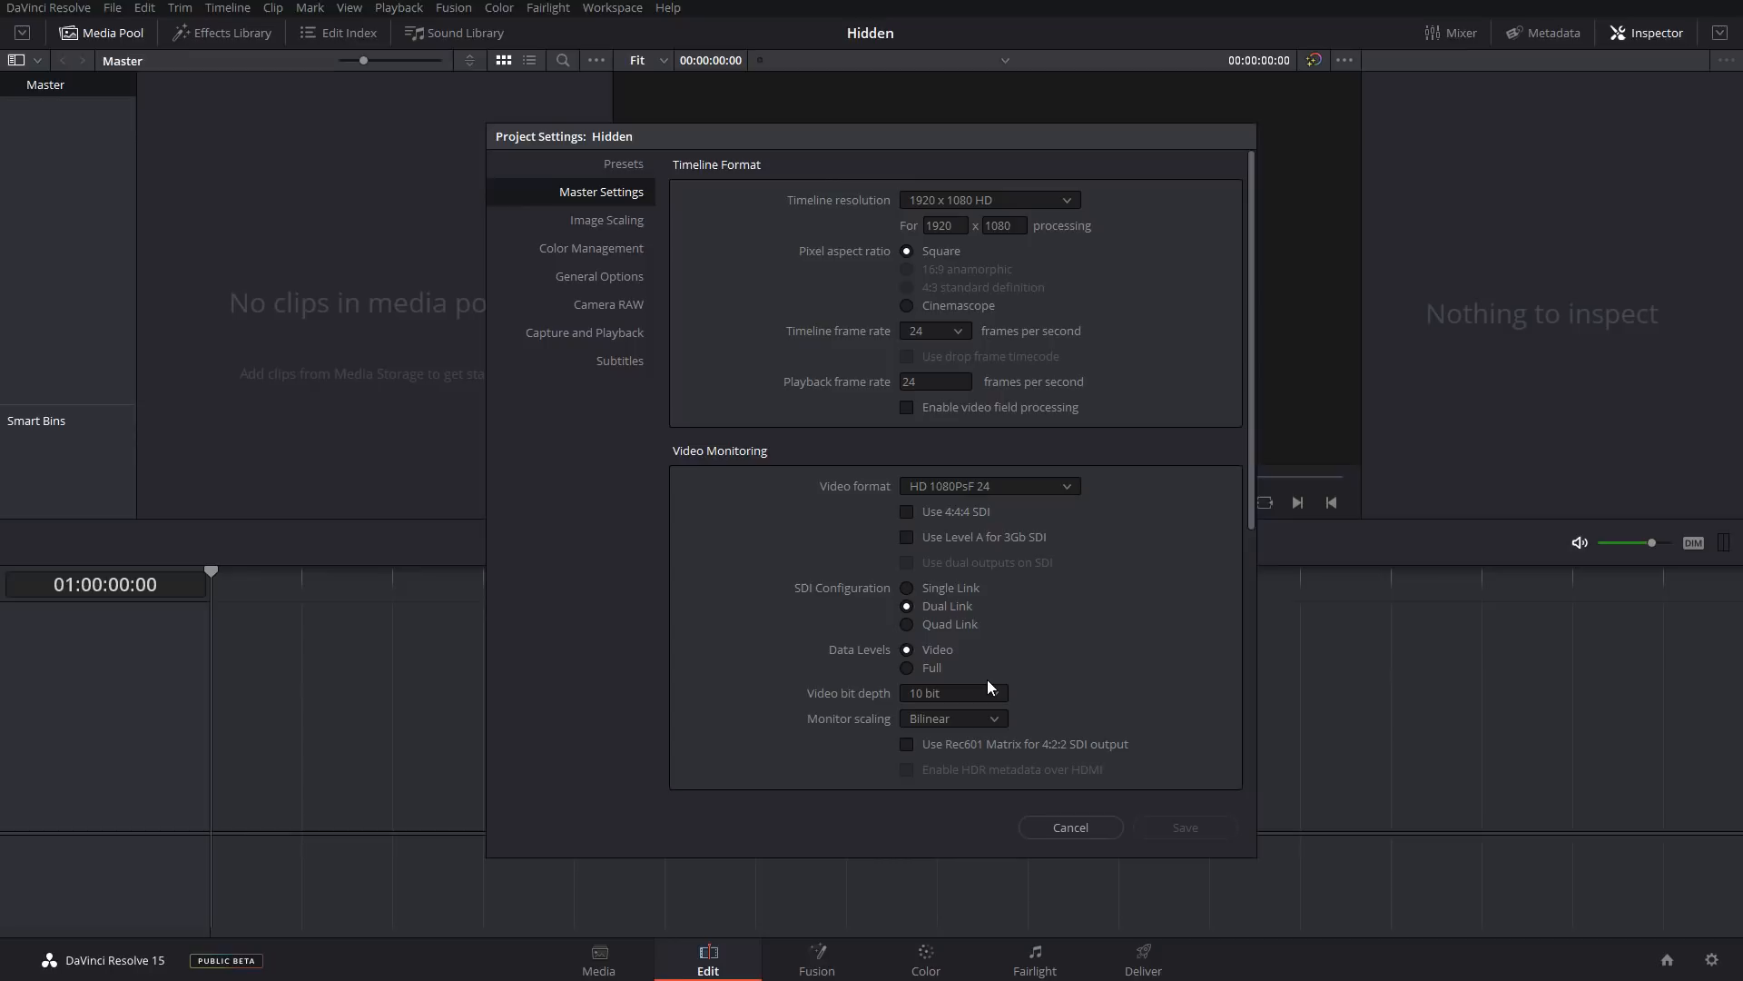
click(1068, 828)
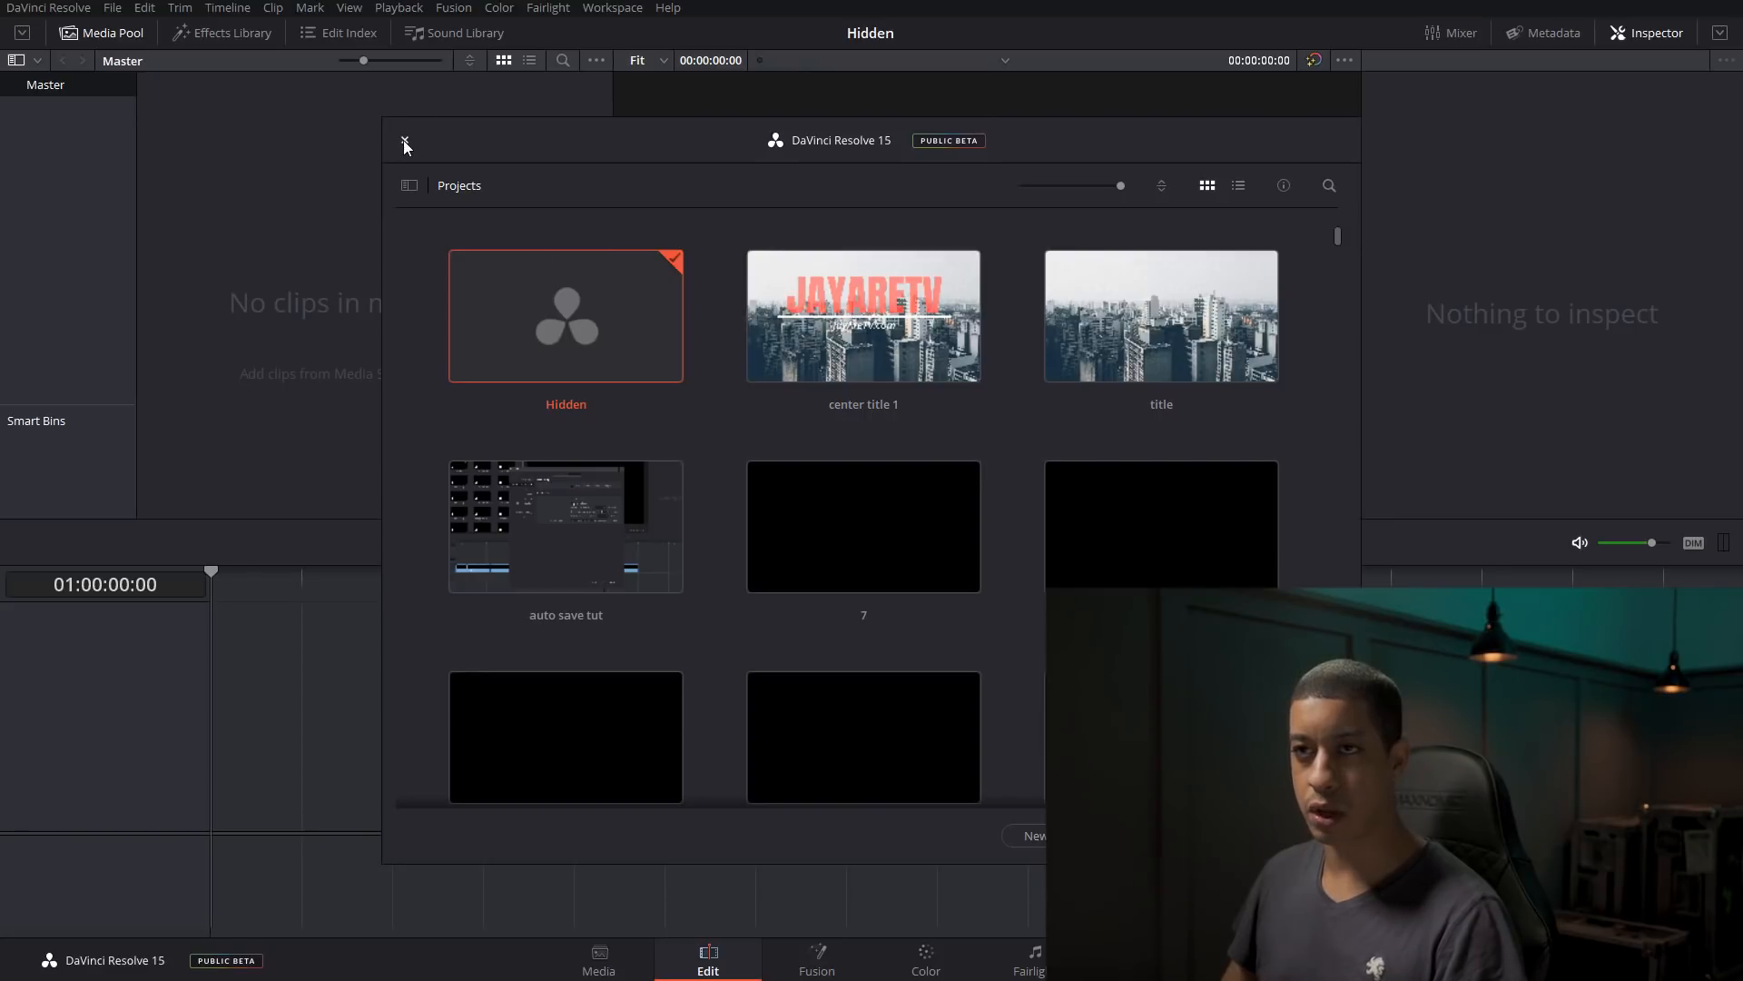
click(49, 7)
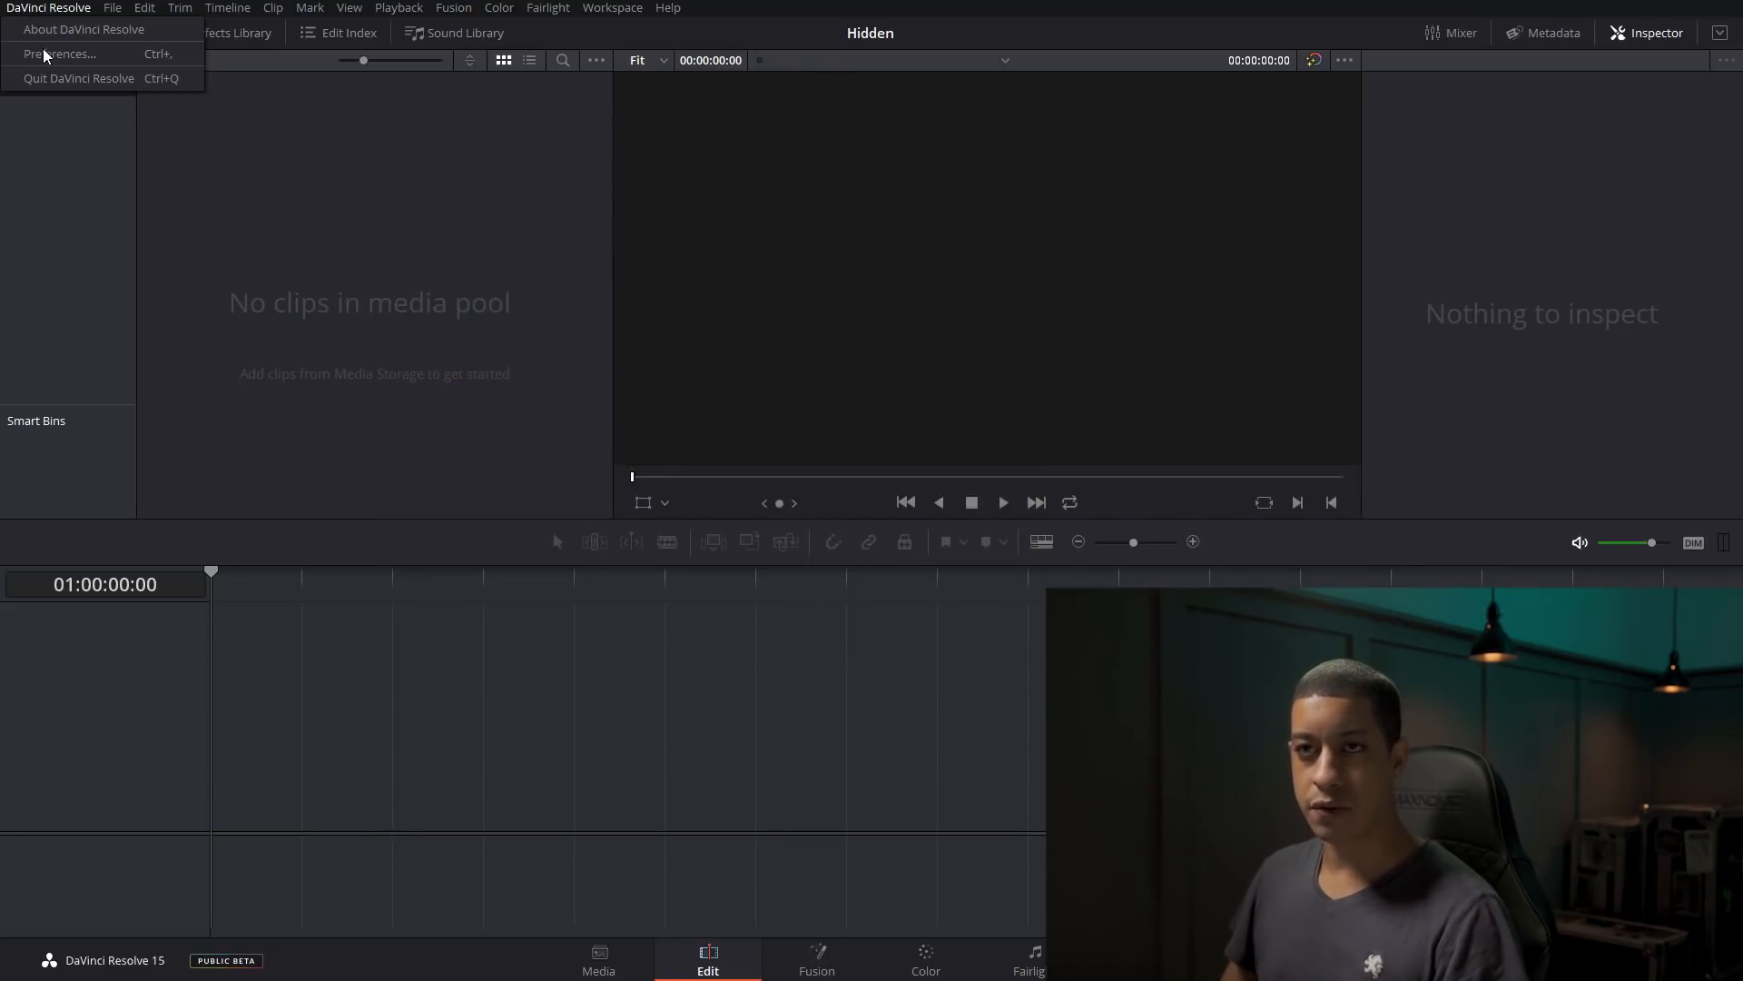
Bring up Preferences on the User tab to see the interface settings.
click(60, 53)
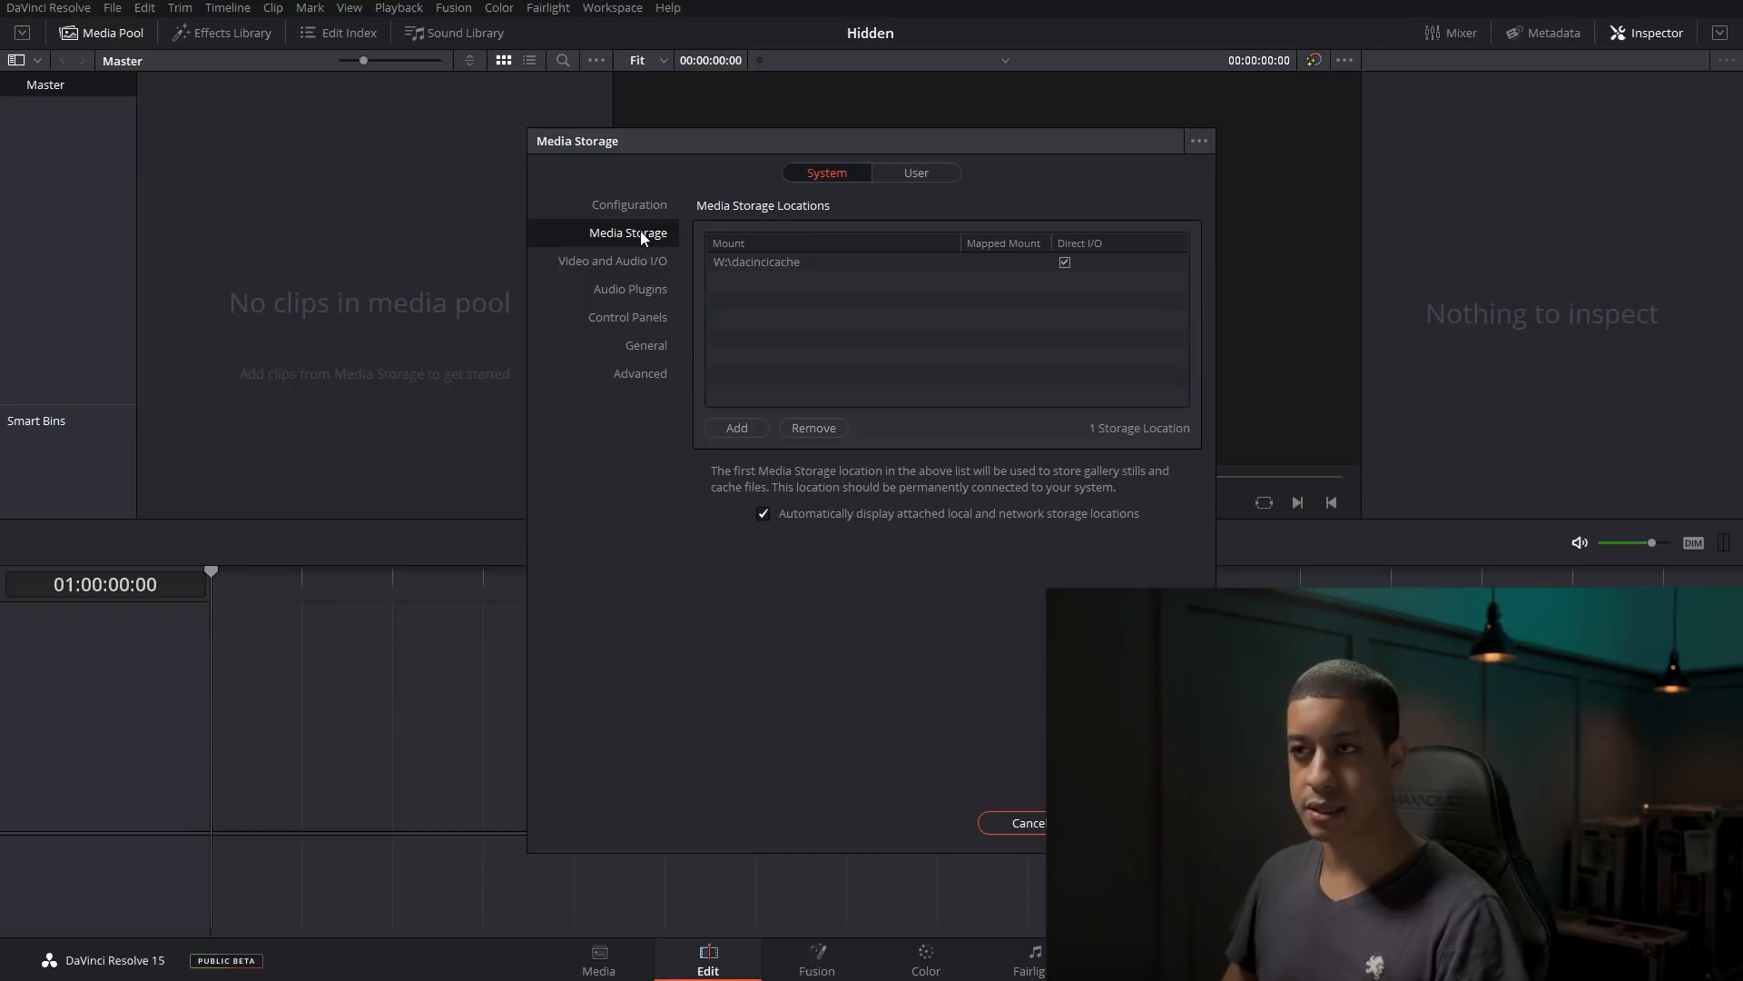
click(915, 173)
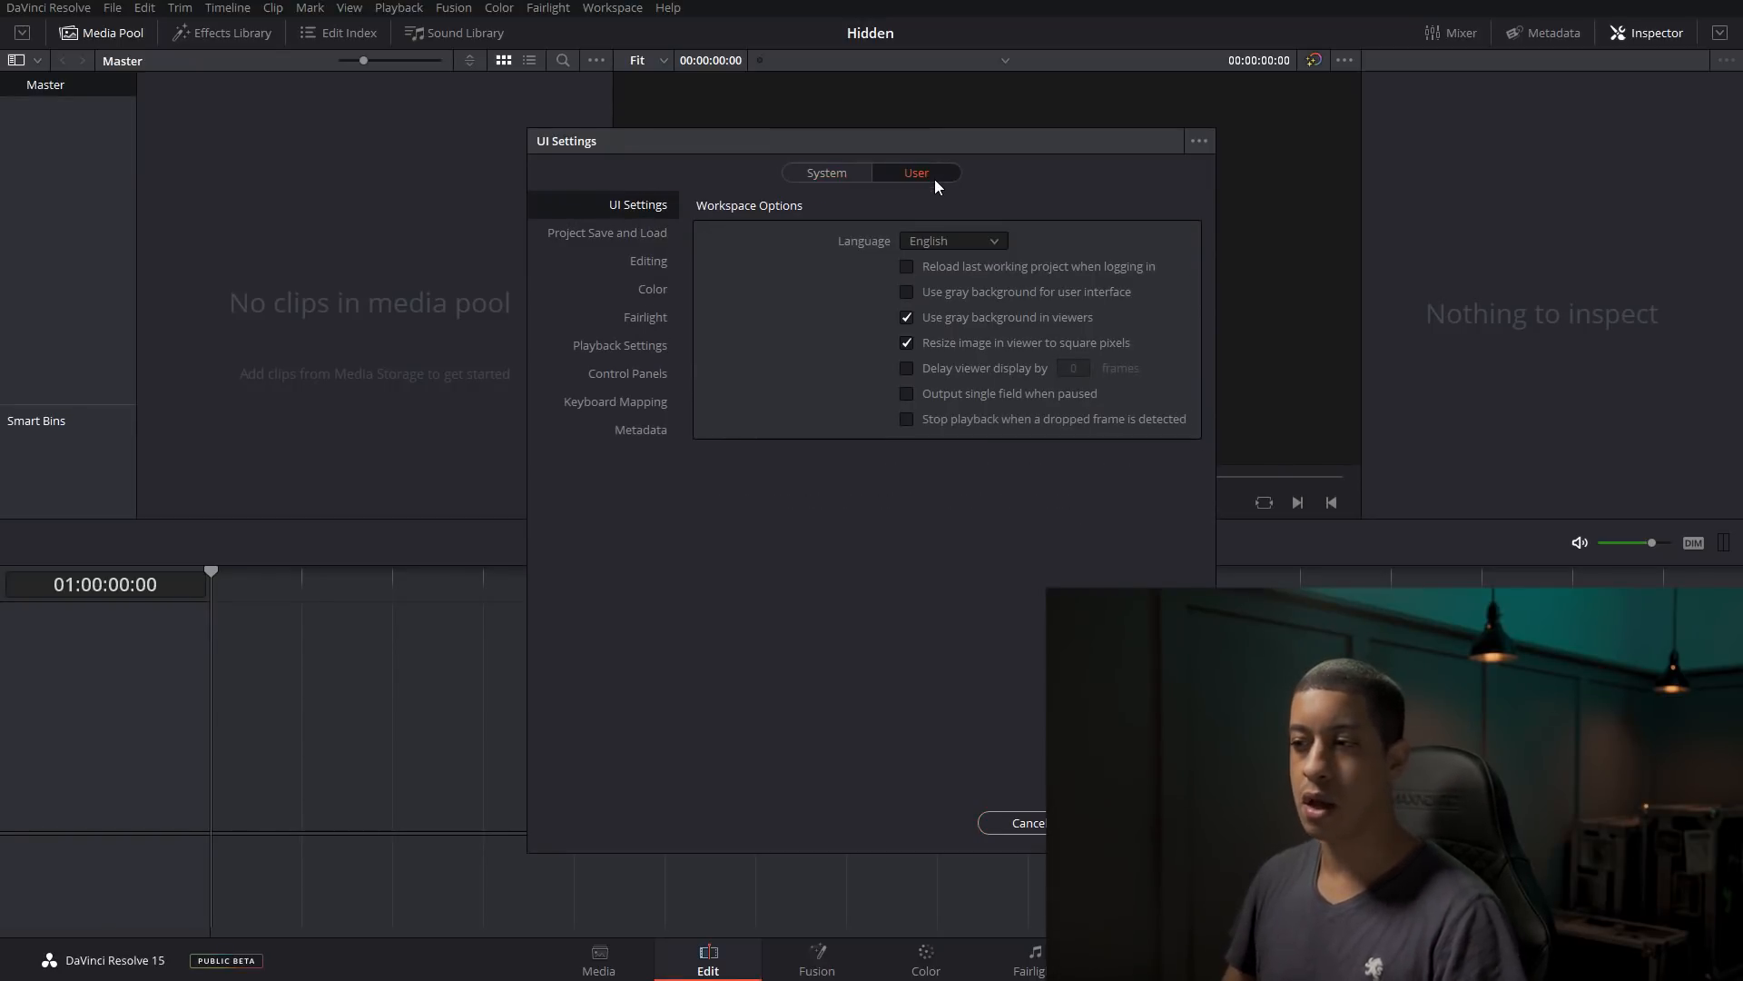
click(1024, 820)
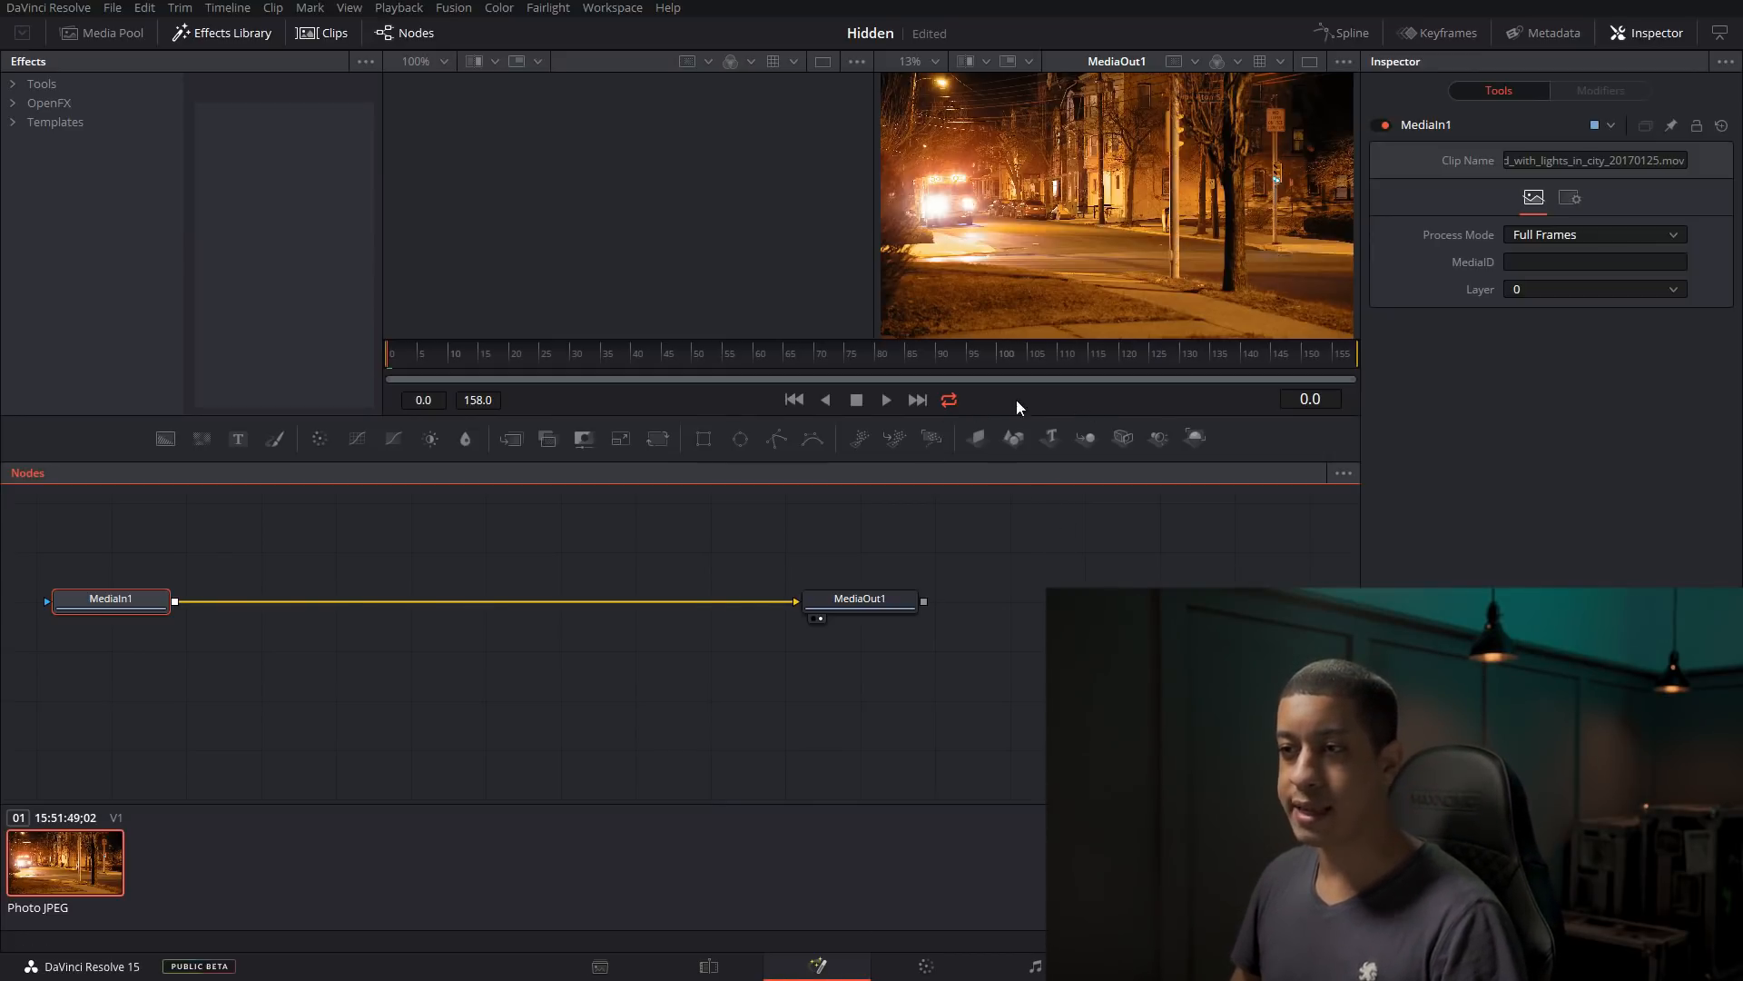
Check the viewer playback options and drag the render end marker from 158 to 108.
click(1010, 400)
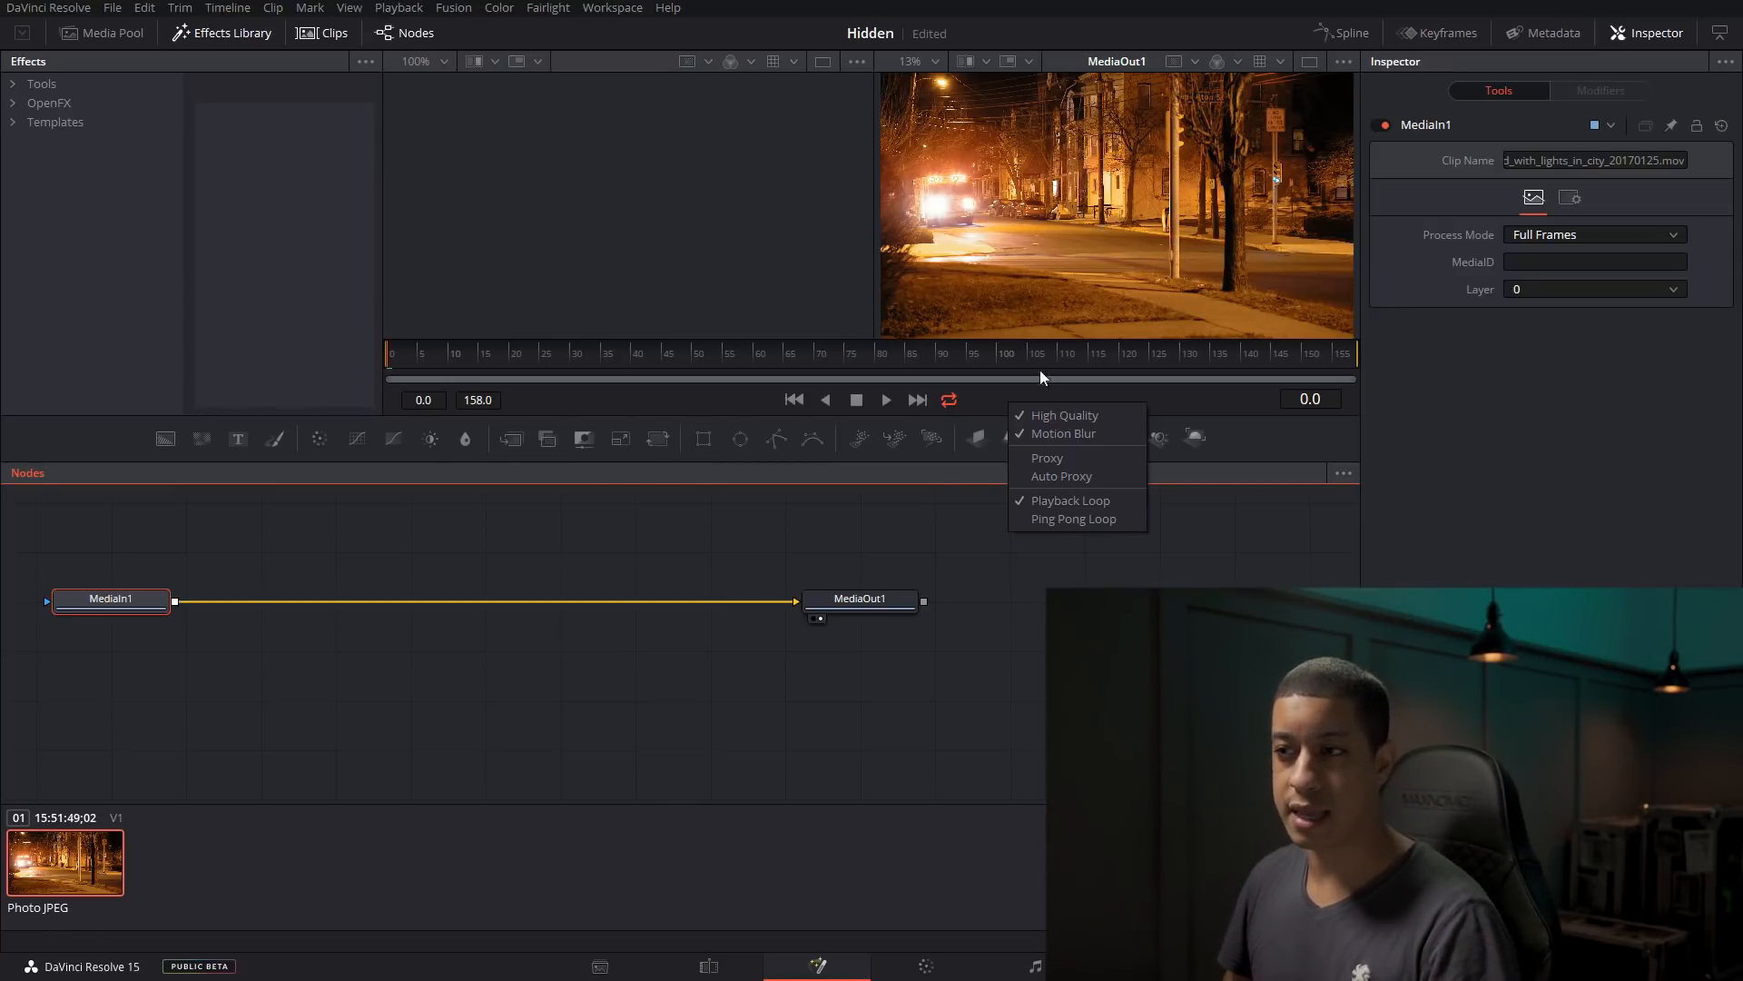
mouse_move(1089, 458)
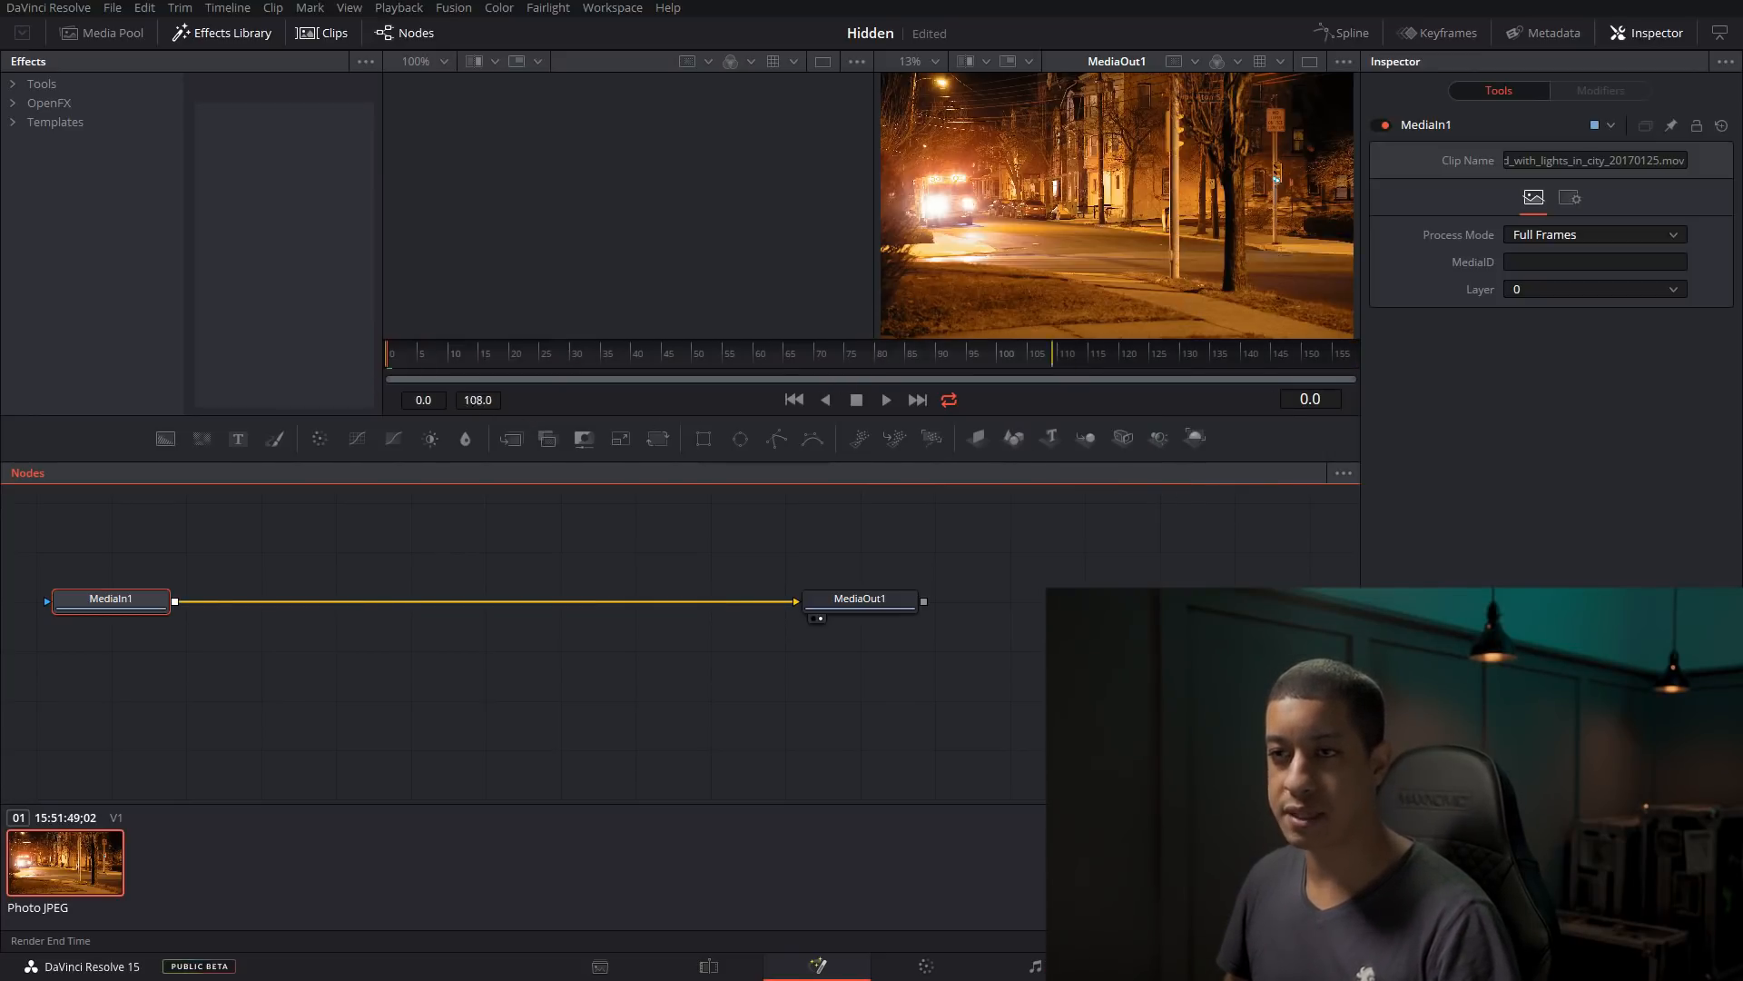
drag(1052, 352, 855, 353)
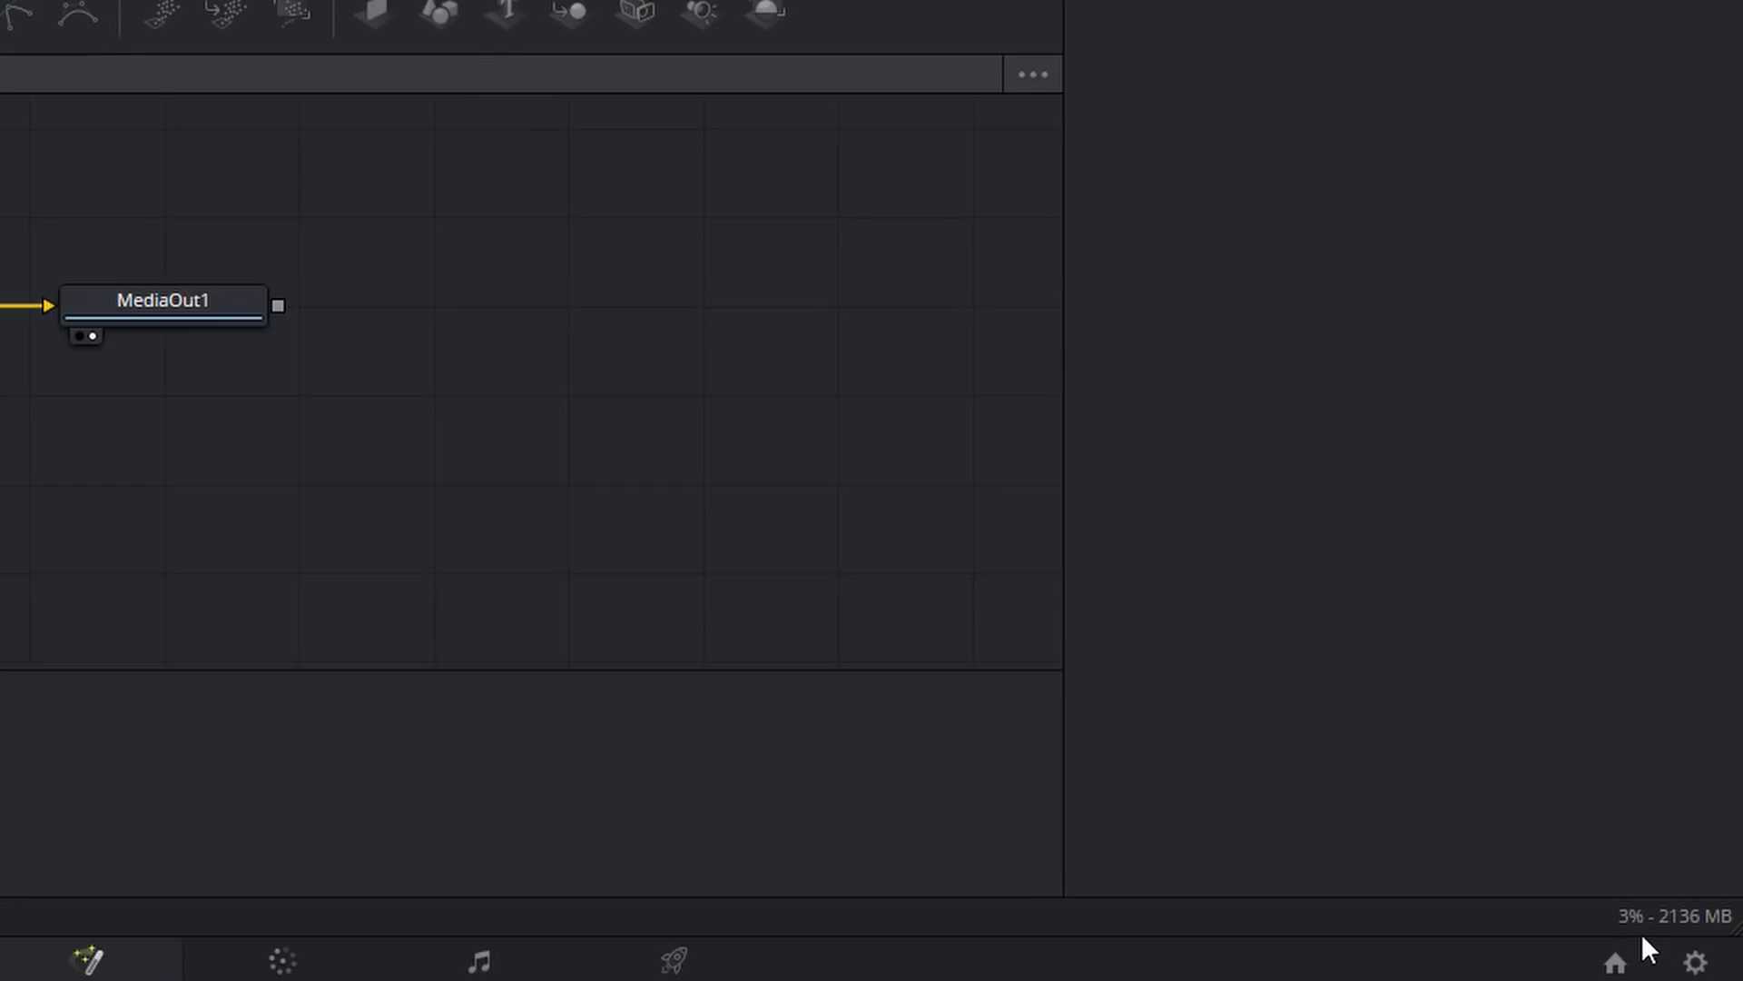
mouse_move(1673, 942)
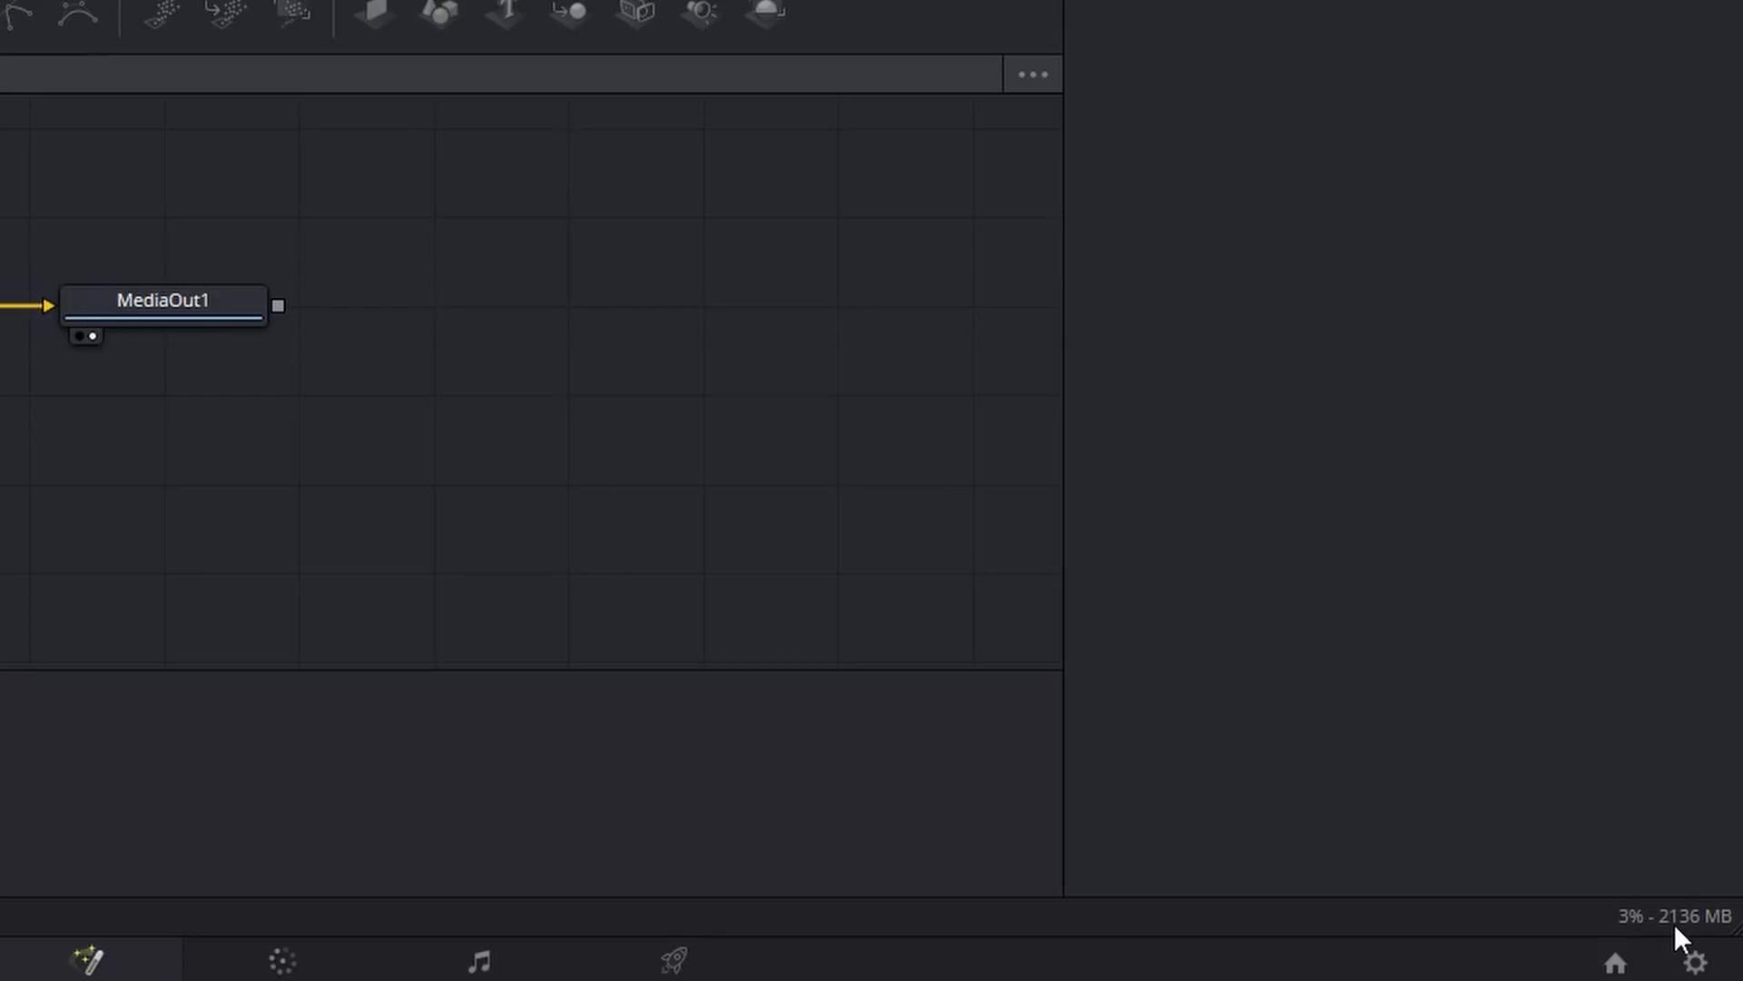
Enable the memory usage display from the bottom status bar's options.
right_click(1677, 915)
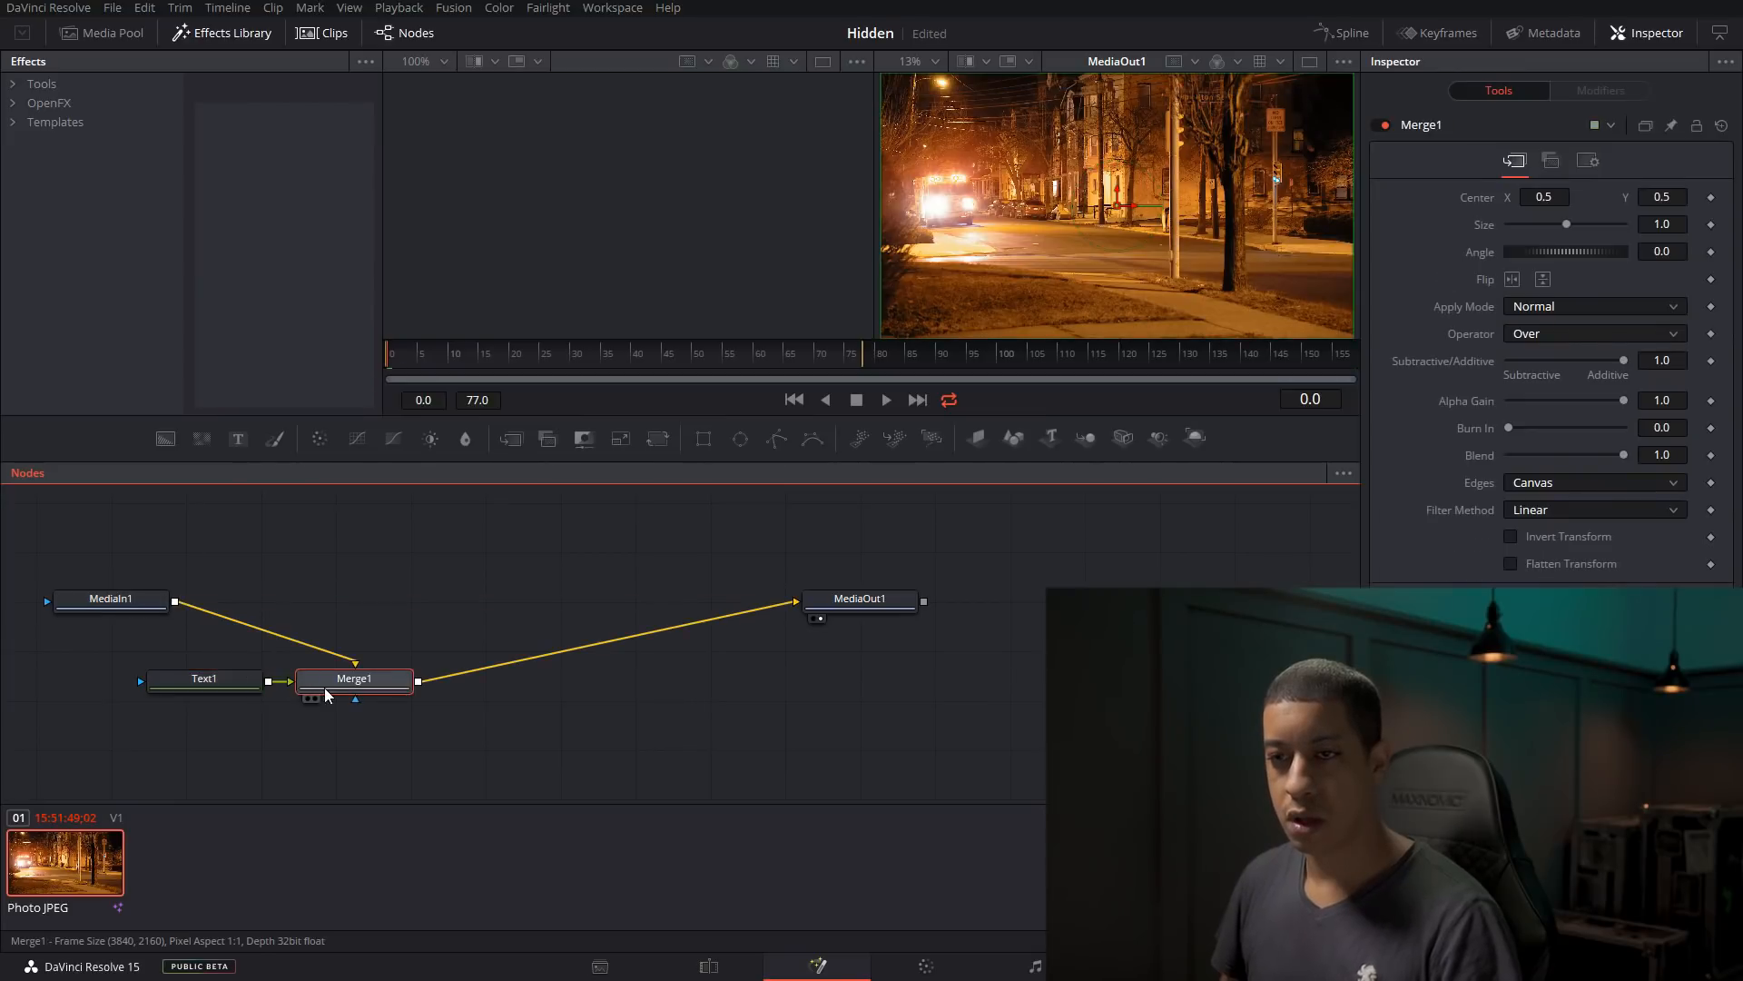
Enter 'JAYARETV' as the Text node's Styled Text over the night street clip.
click(205, 678)
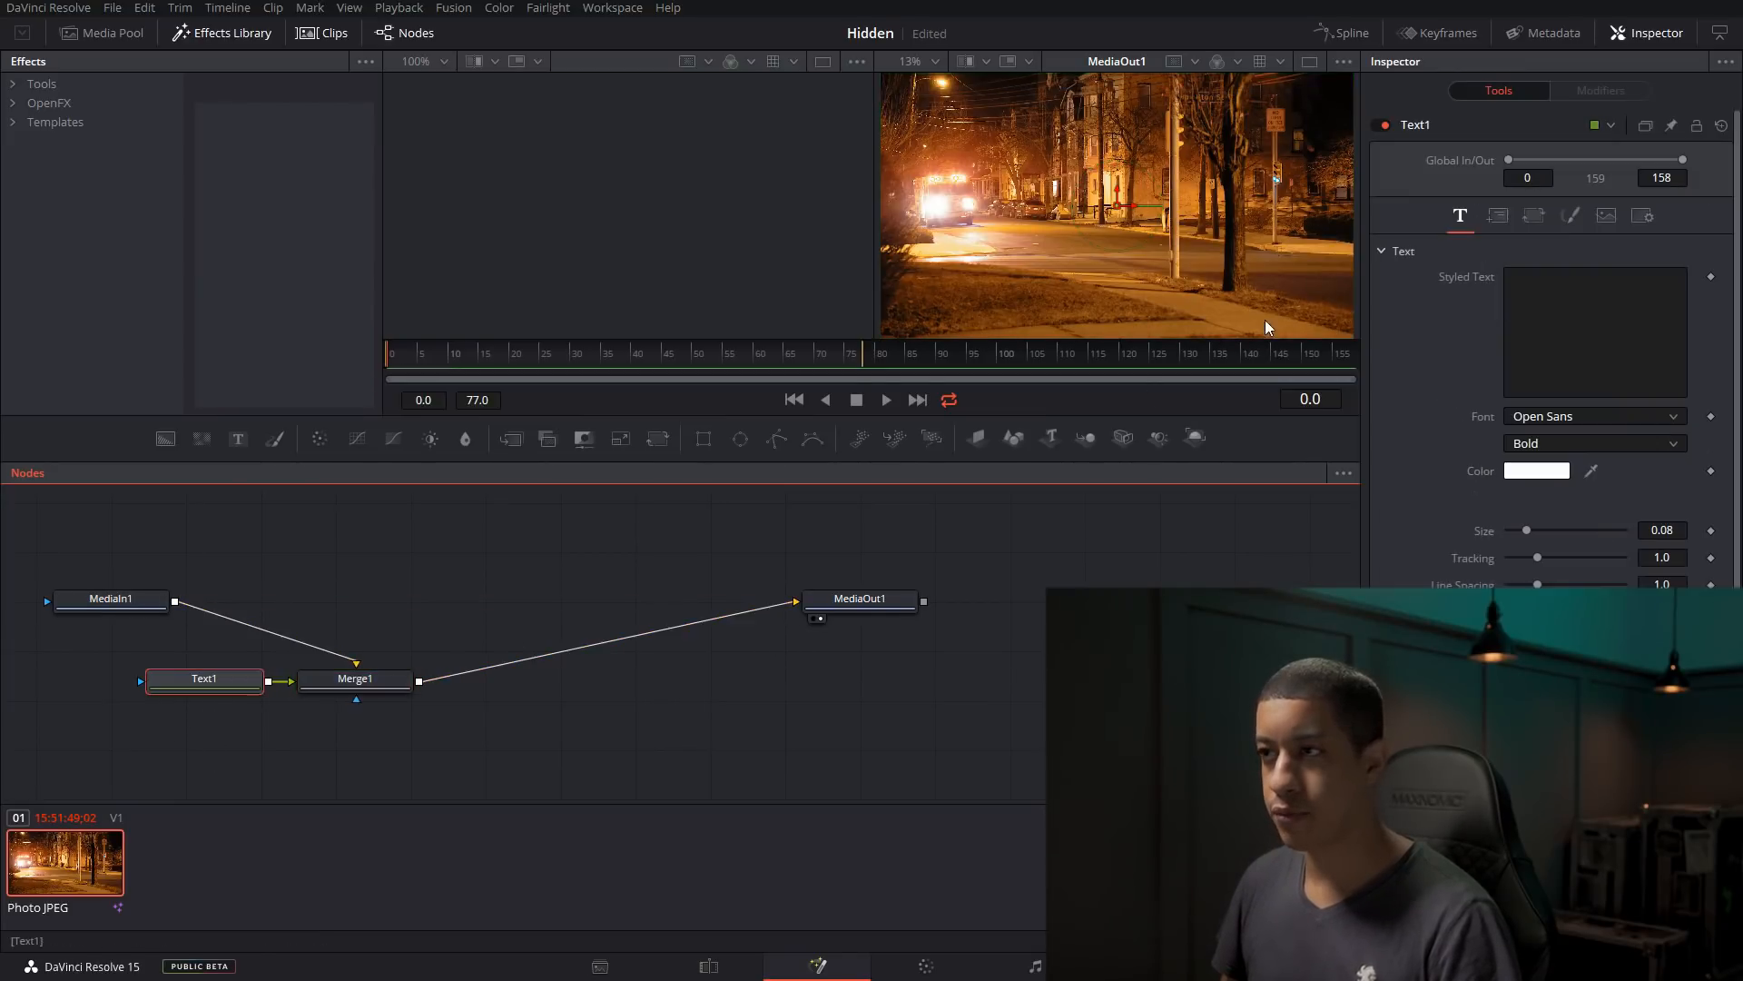
click(1595, 330)
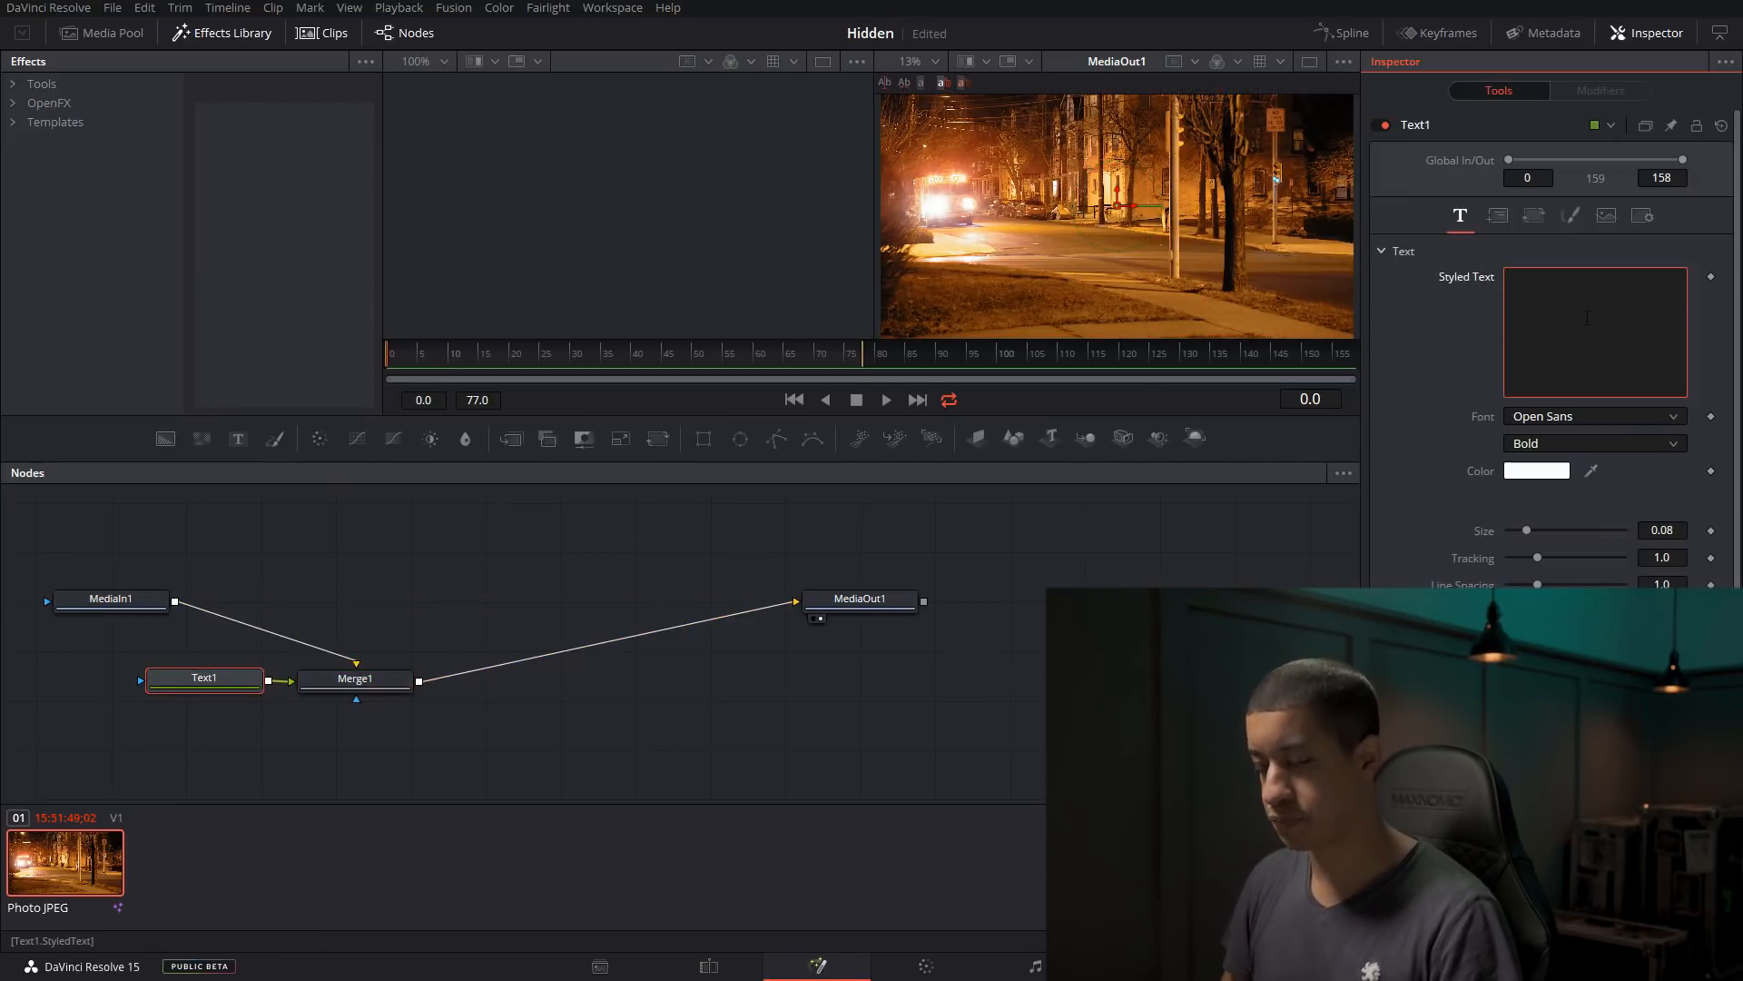
text(JAYARETV)
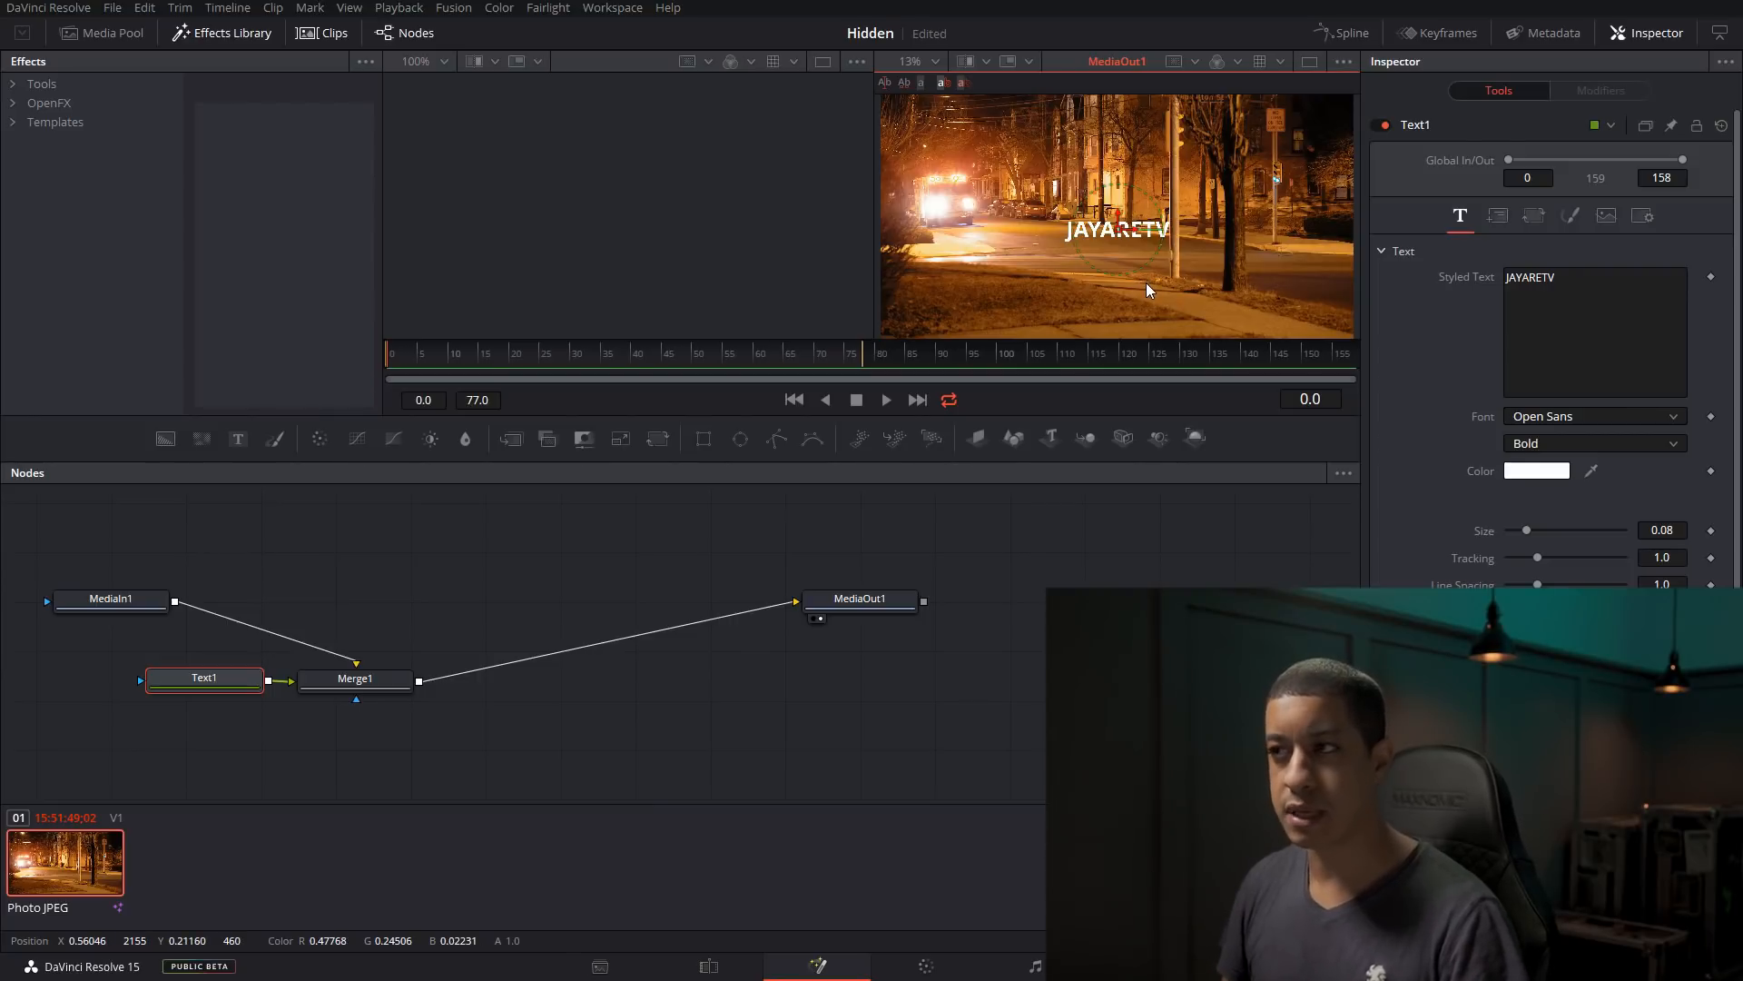
Glance at the Layout settings, then drag Write On so the title is hidden.
click(1499, 216)
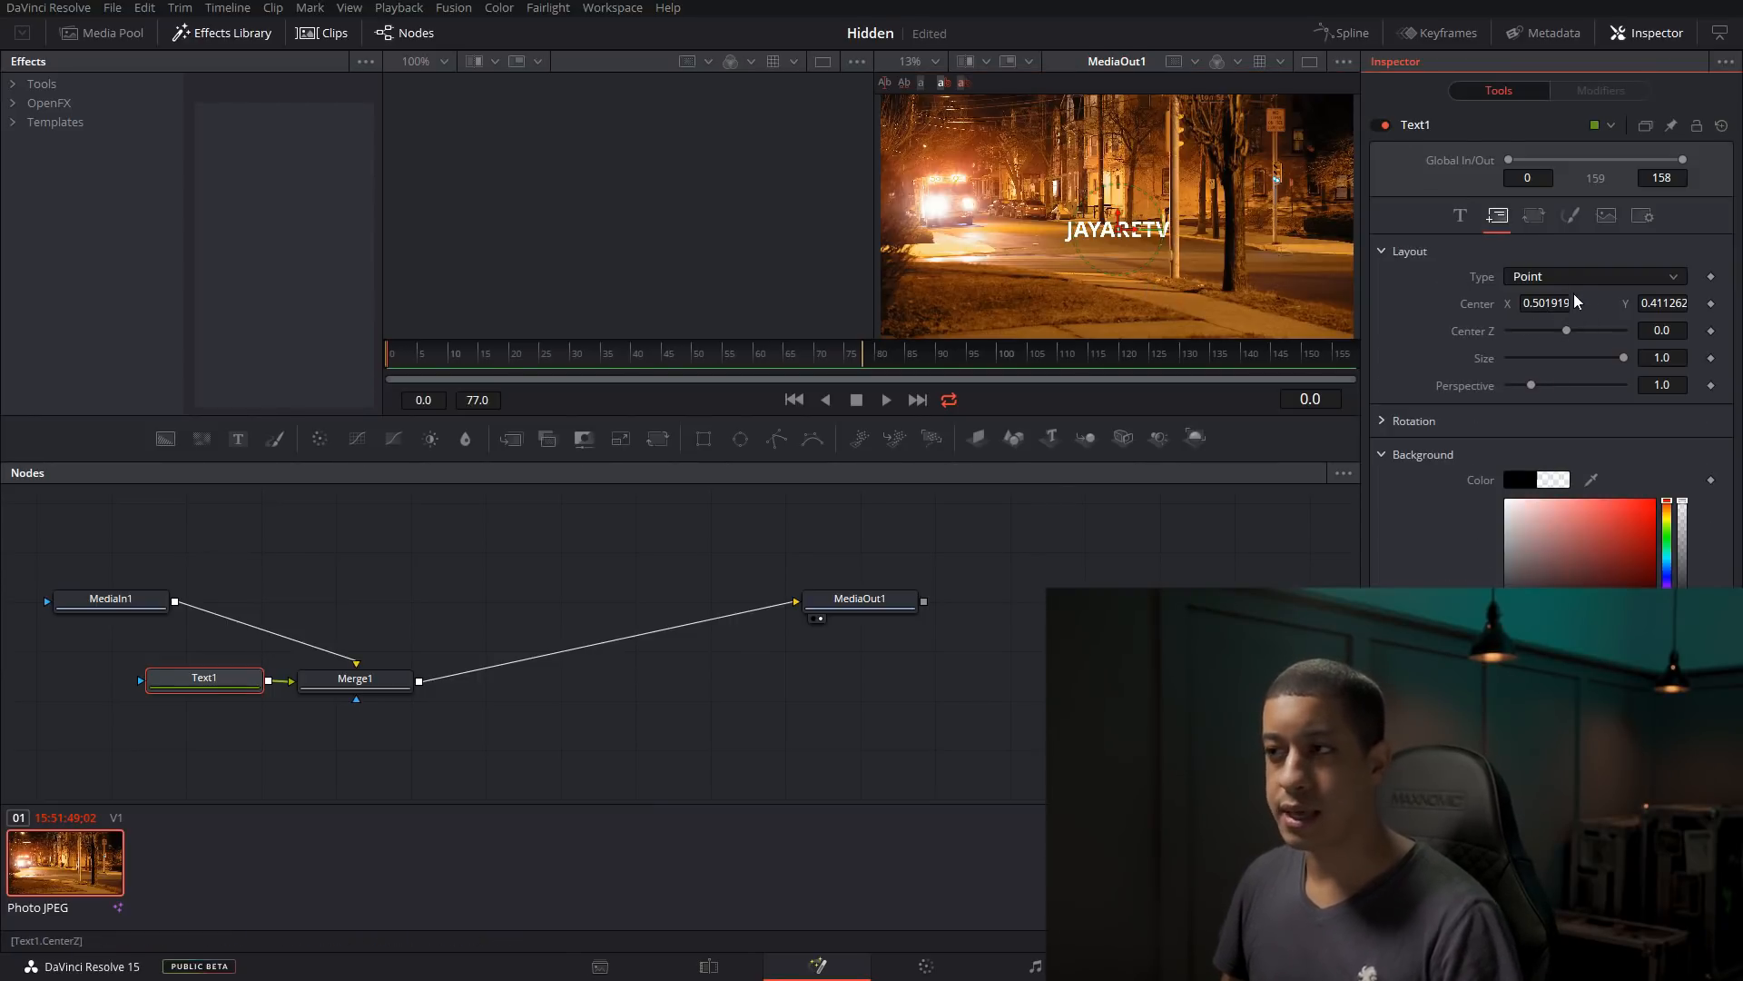
click(1460, 214)
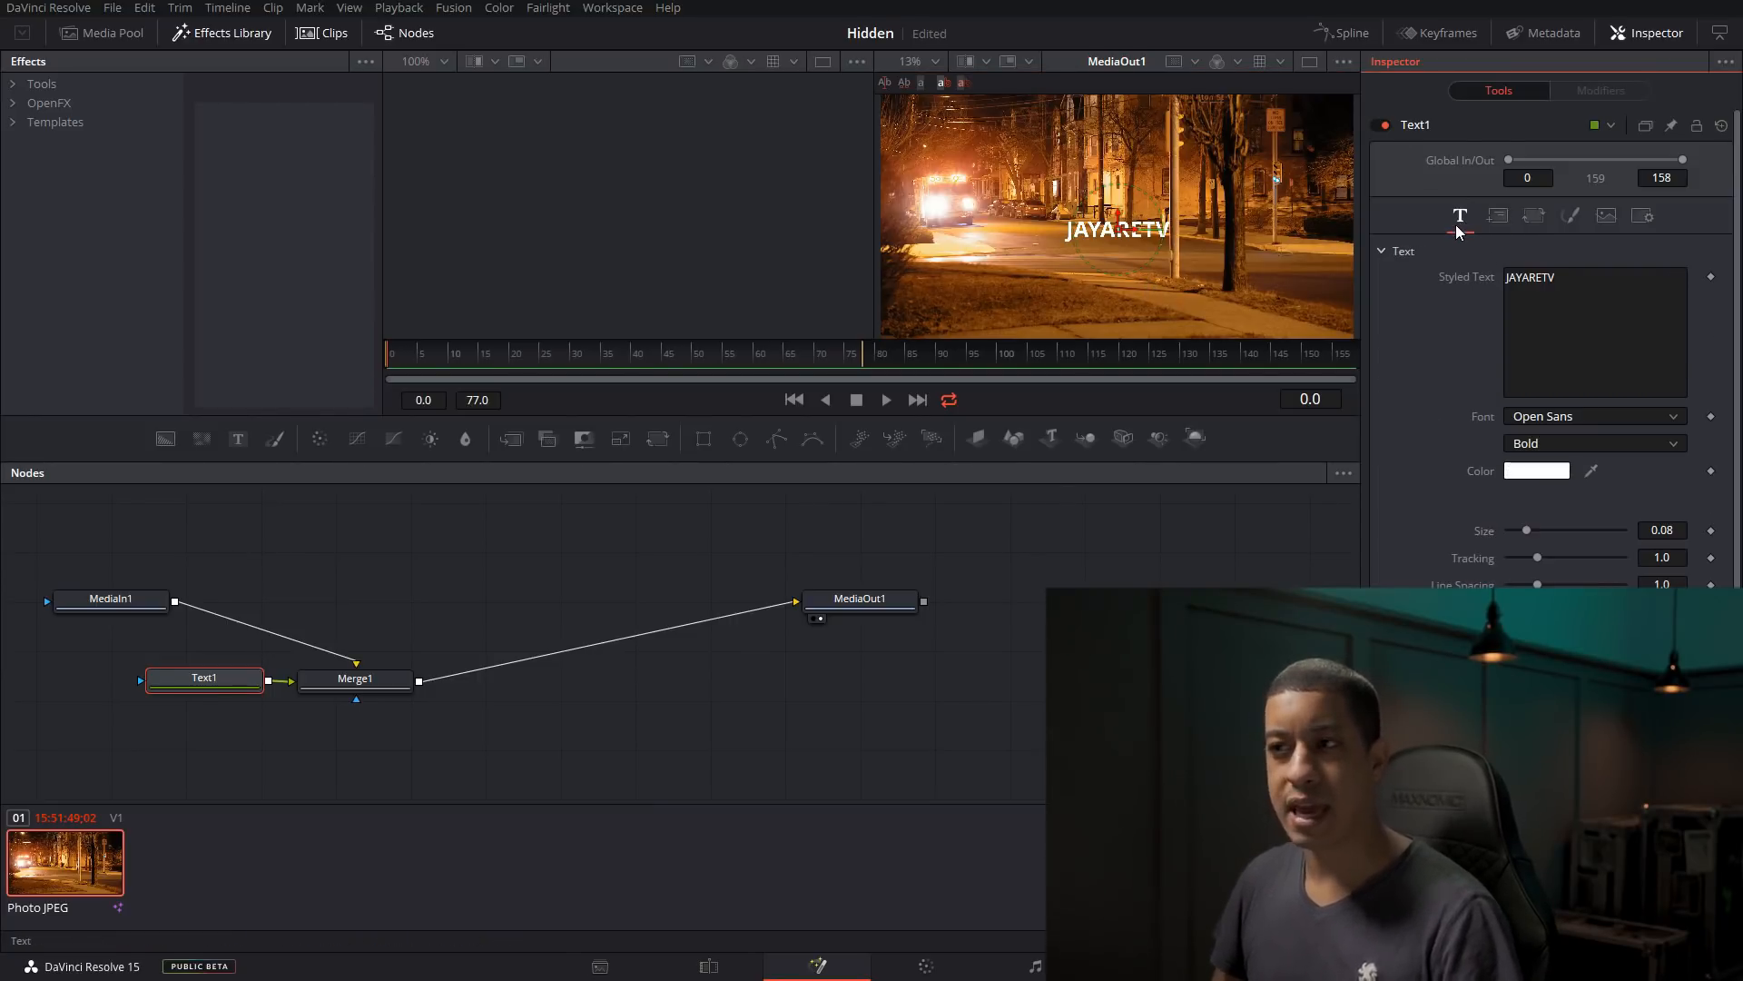
mouse_move(1460, 214)
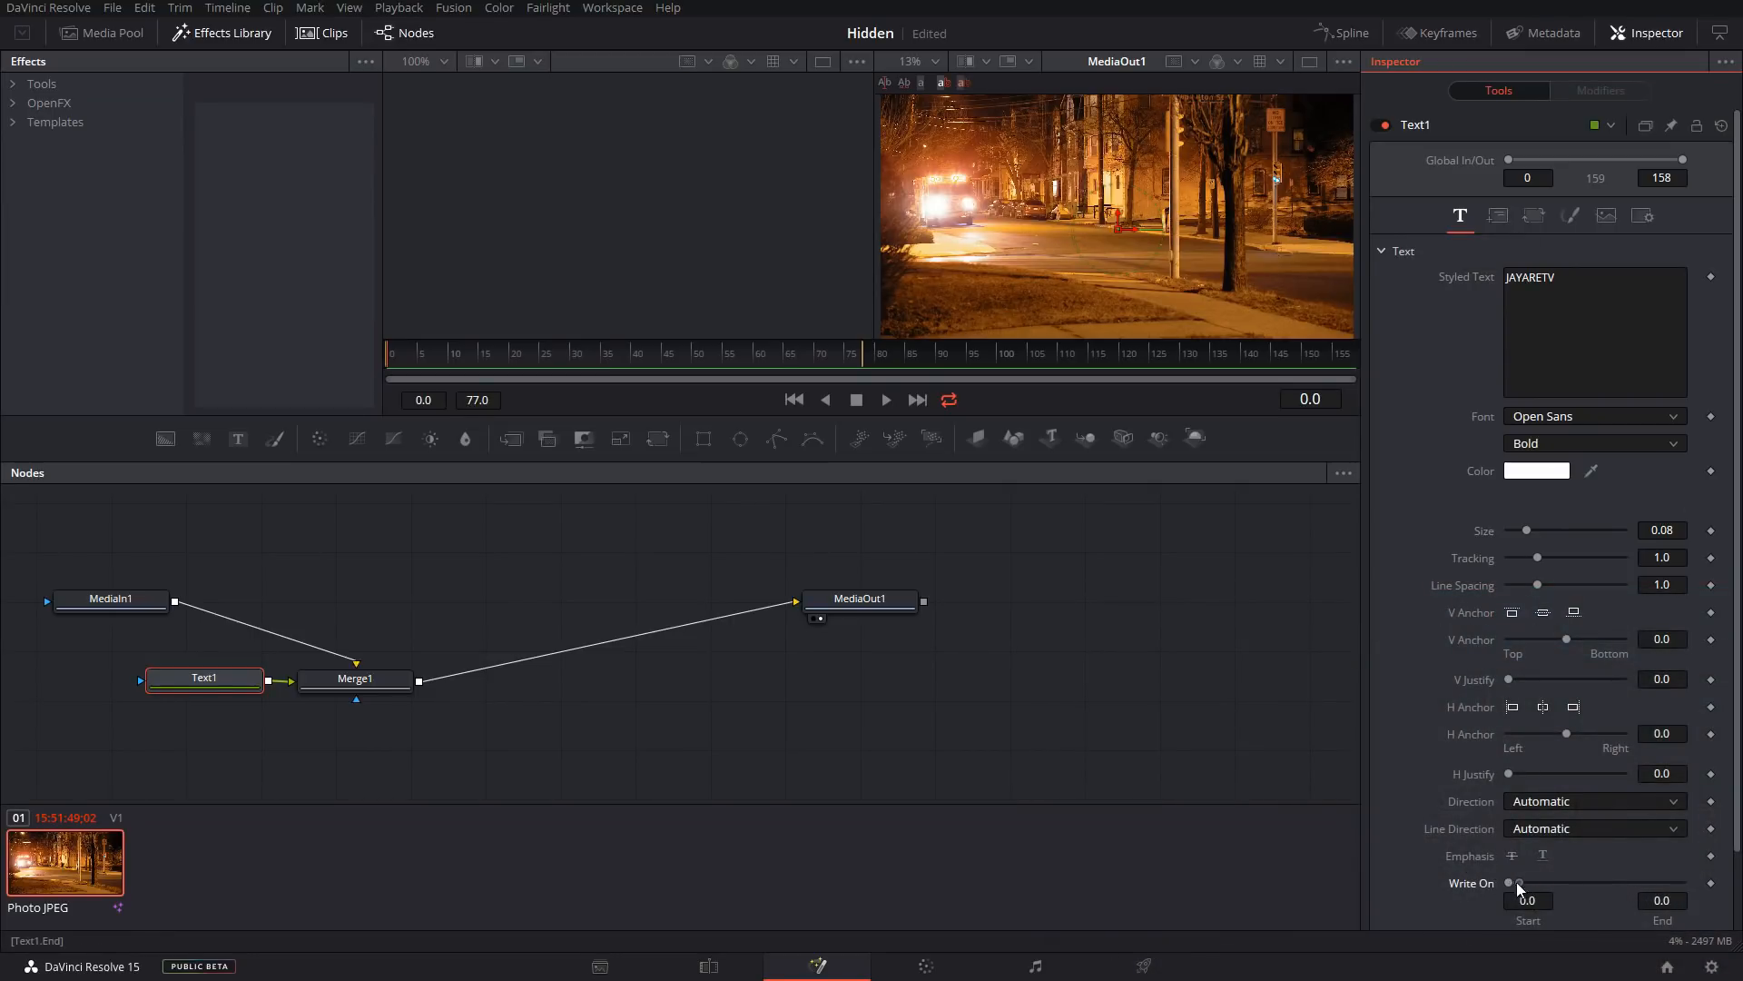
drag(1513, 882, 1682, 883)
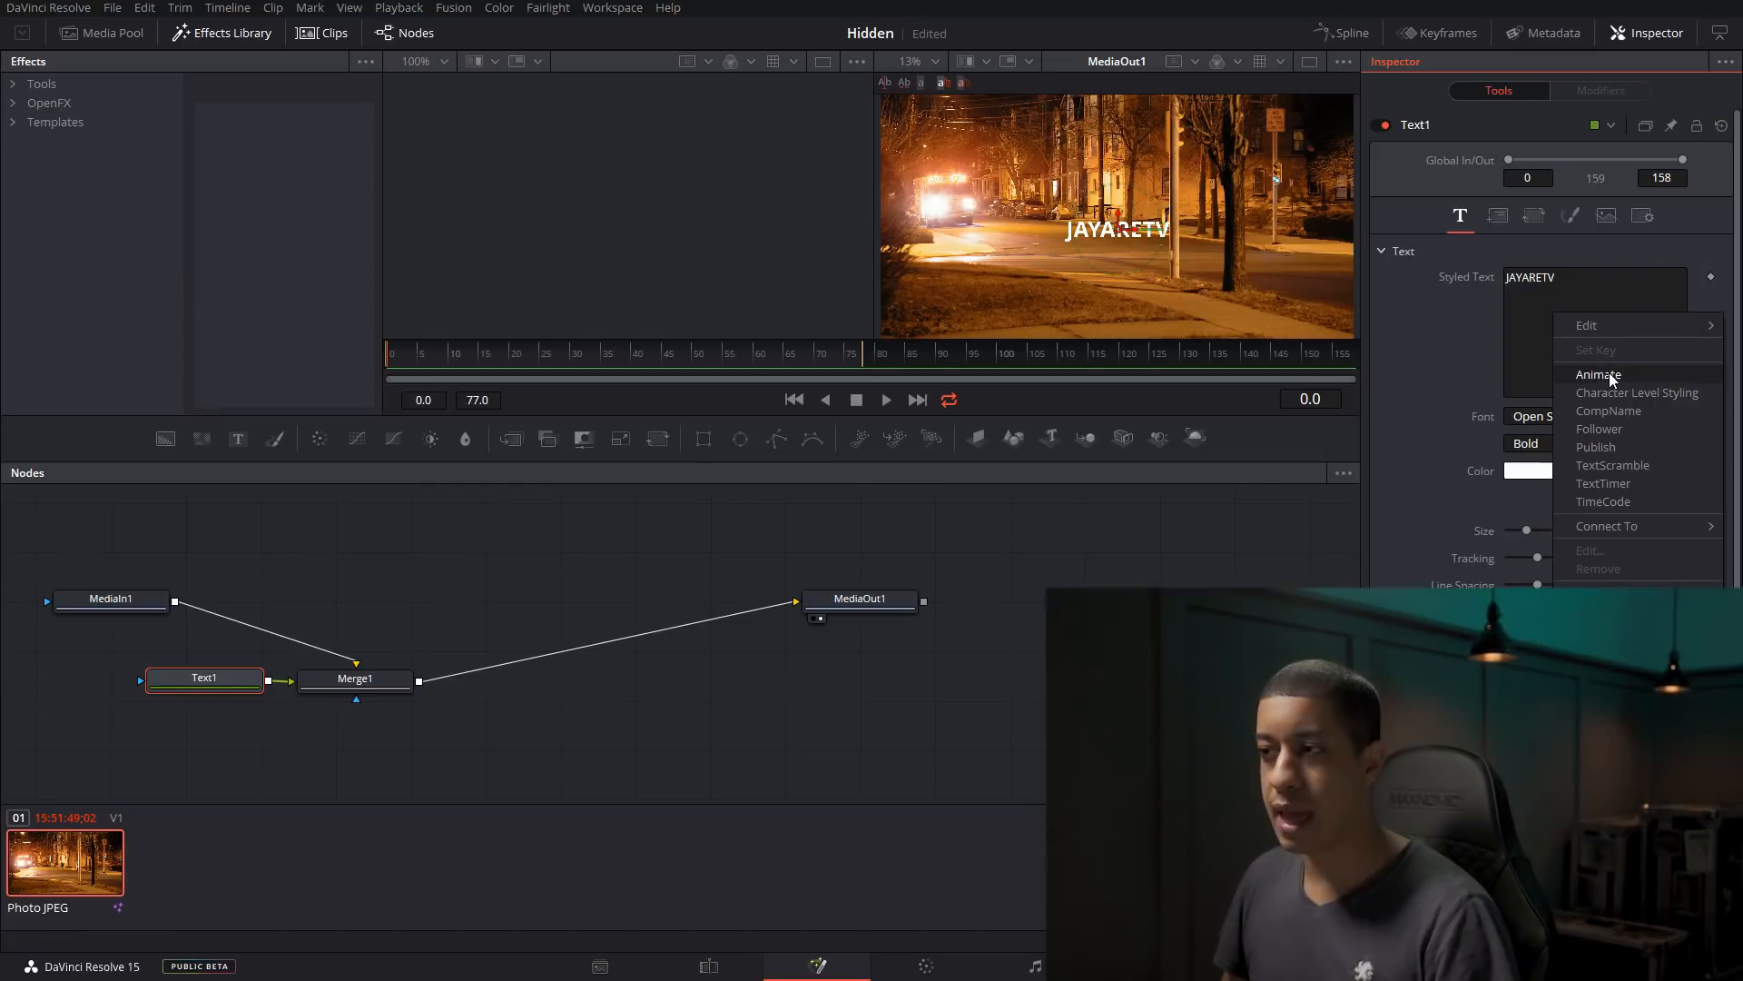
mouse_move(1613, 465)
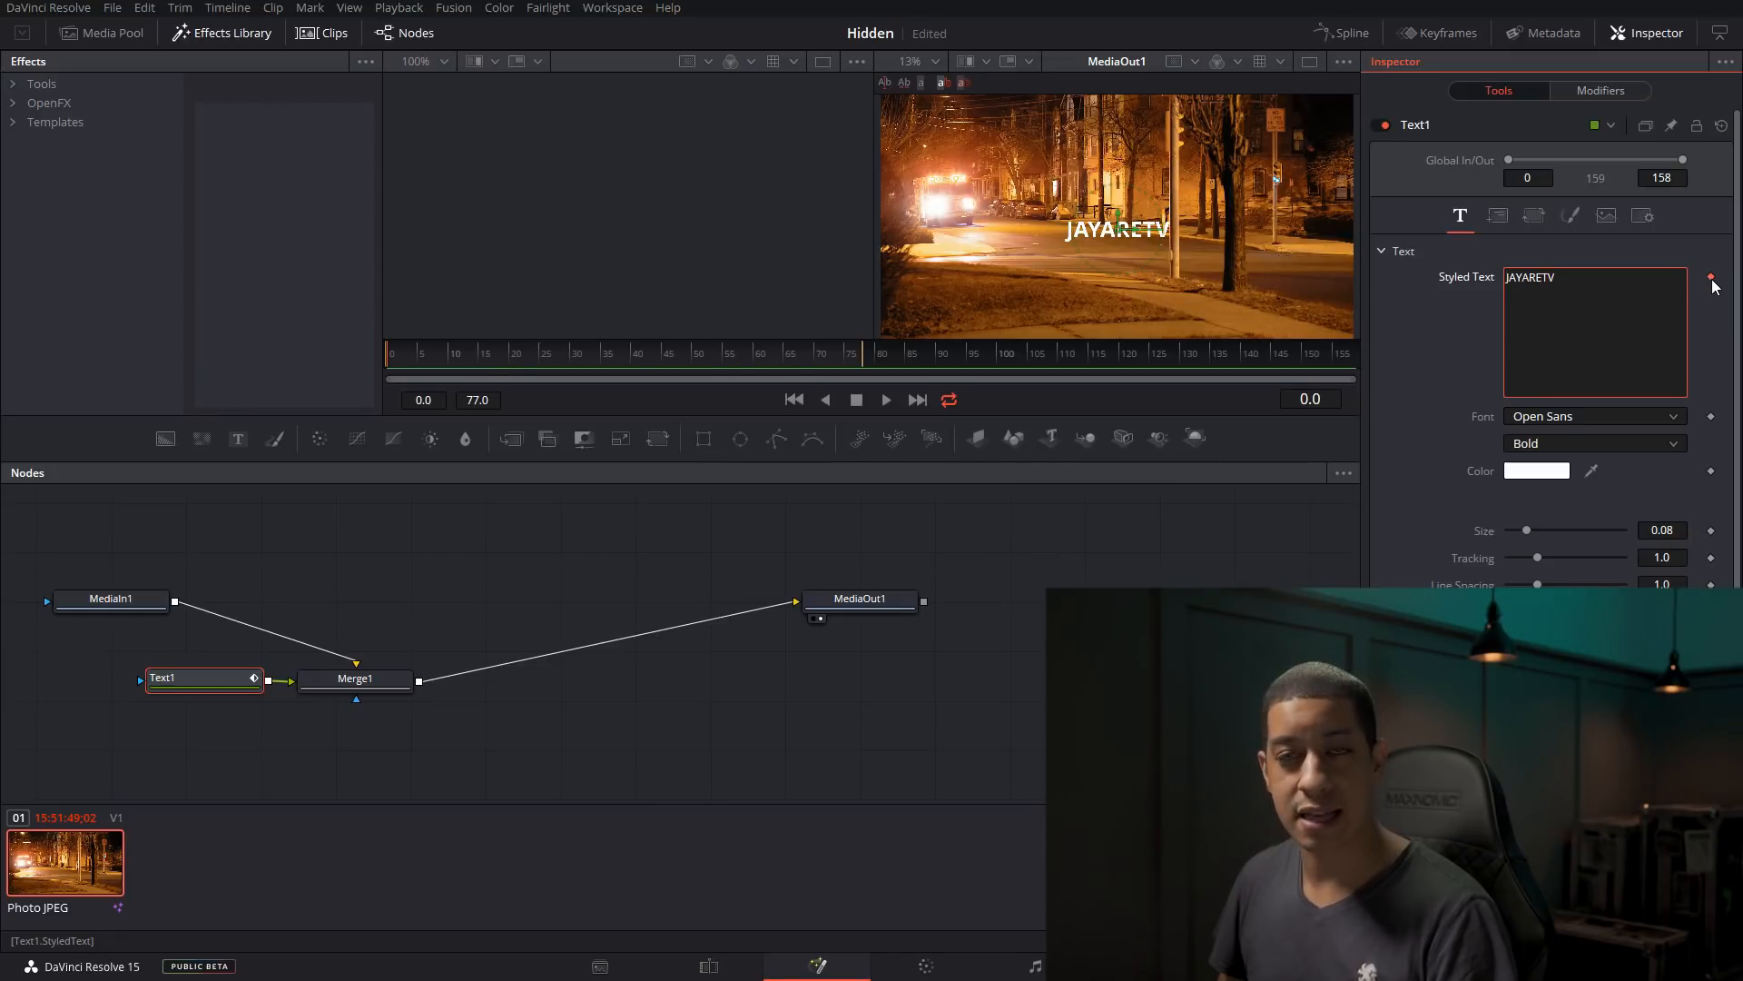
With the CharacterLevelStyling modifier, make the JAYAR characters larger.
click(1601, 90)
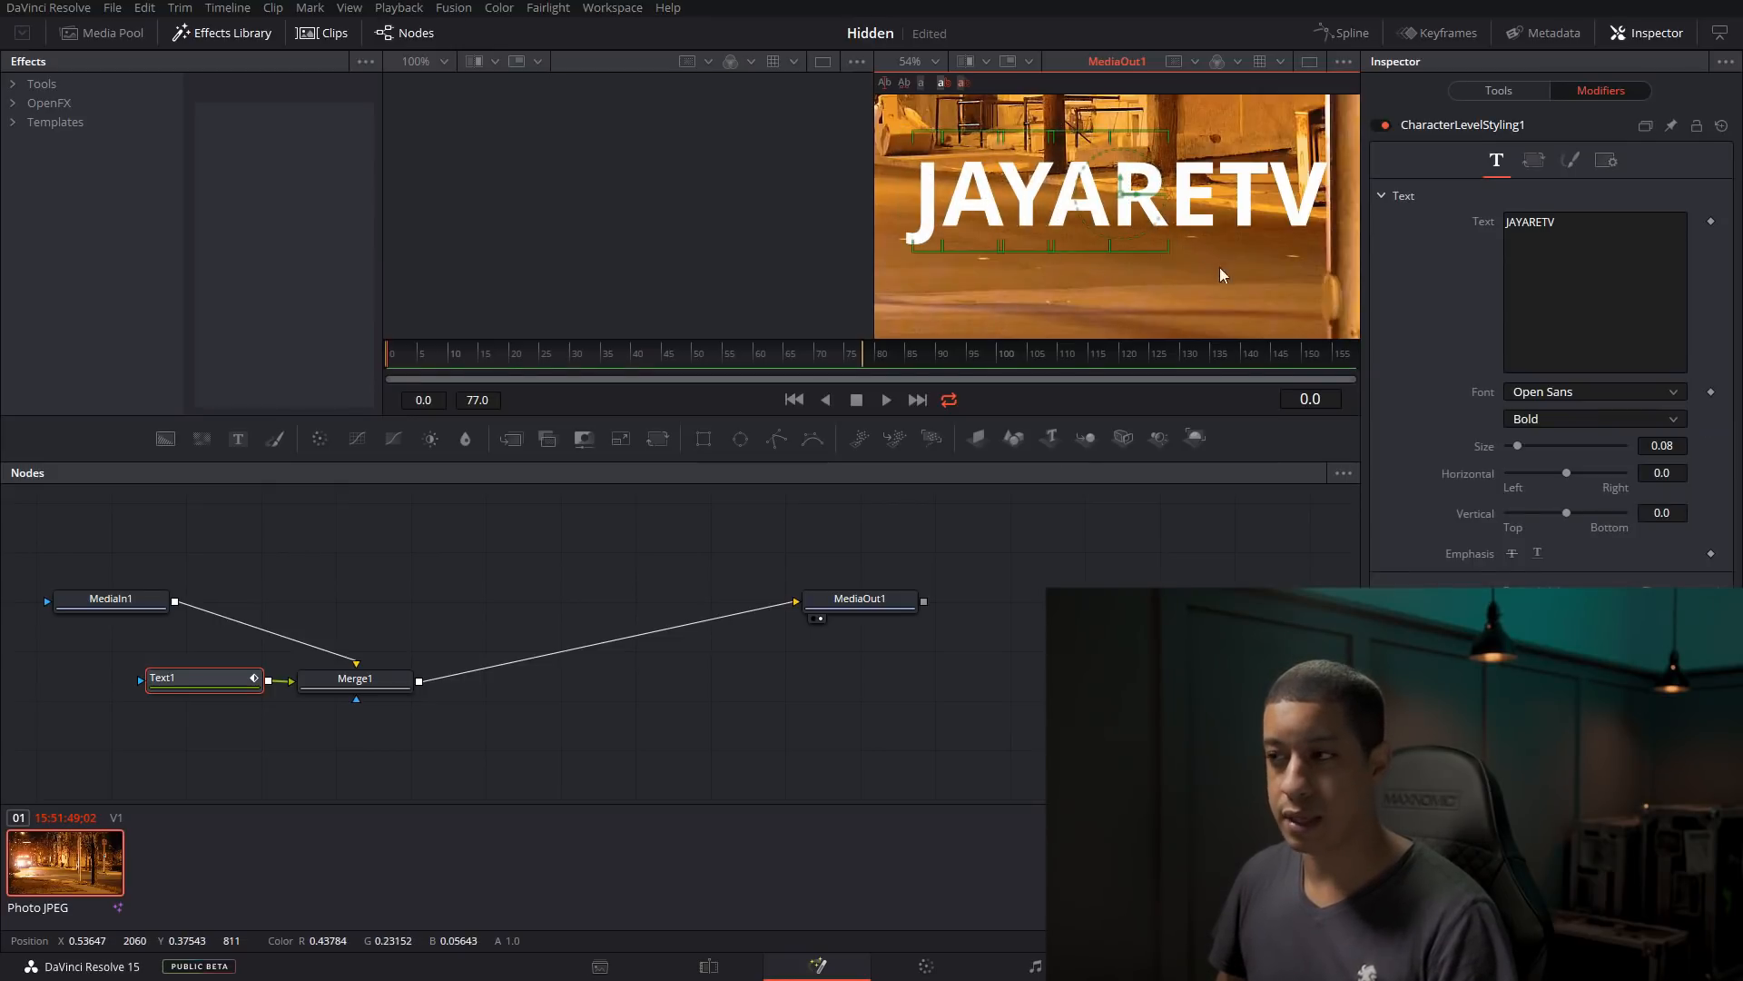
drag(1566, 447, 1576, 447)
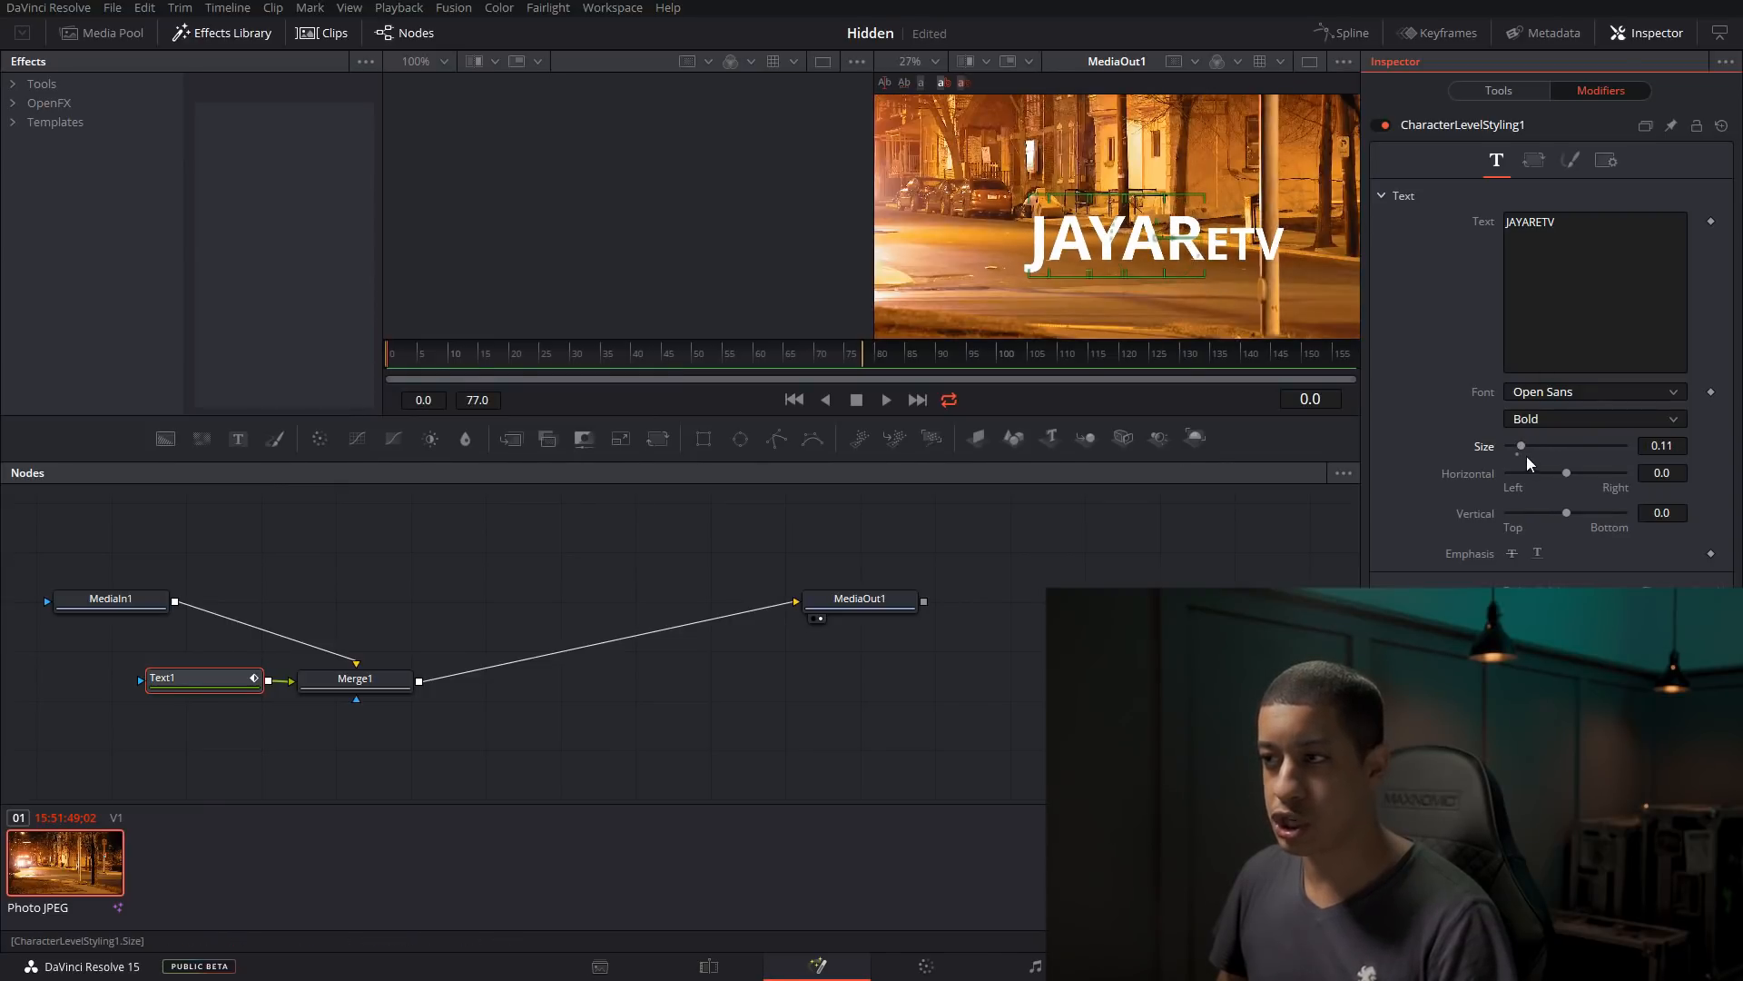
drag(1508, 446, 1529, 447)
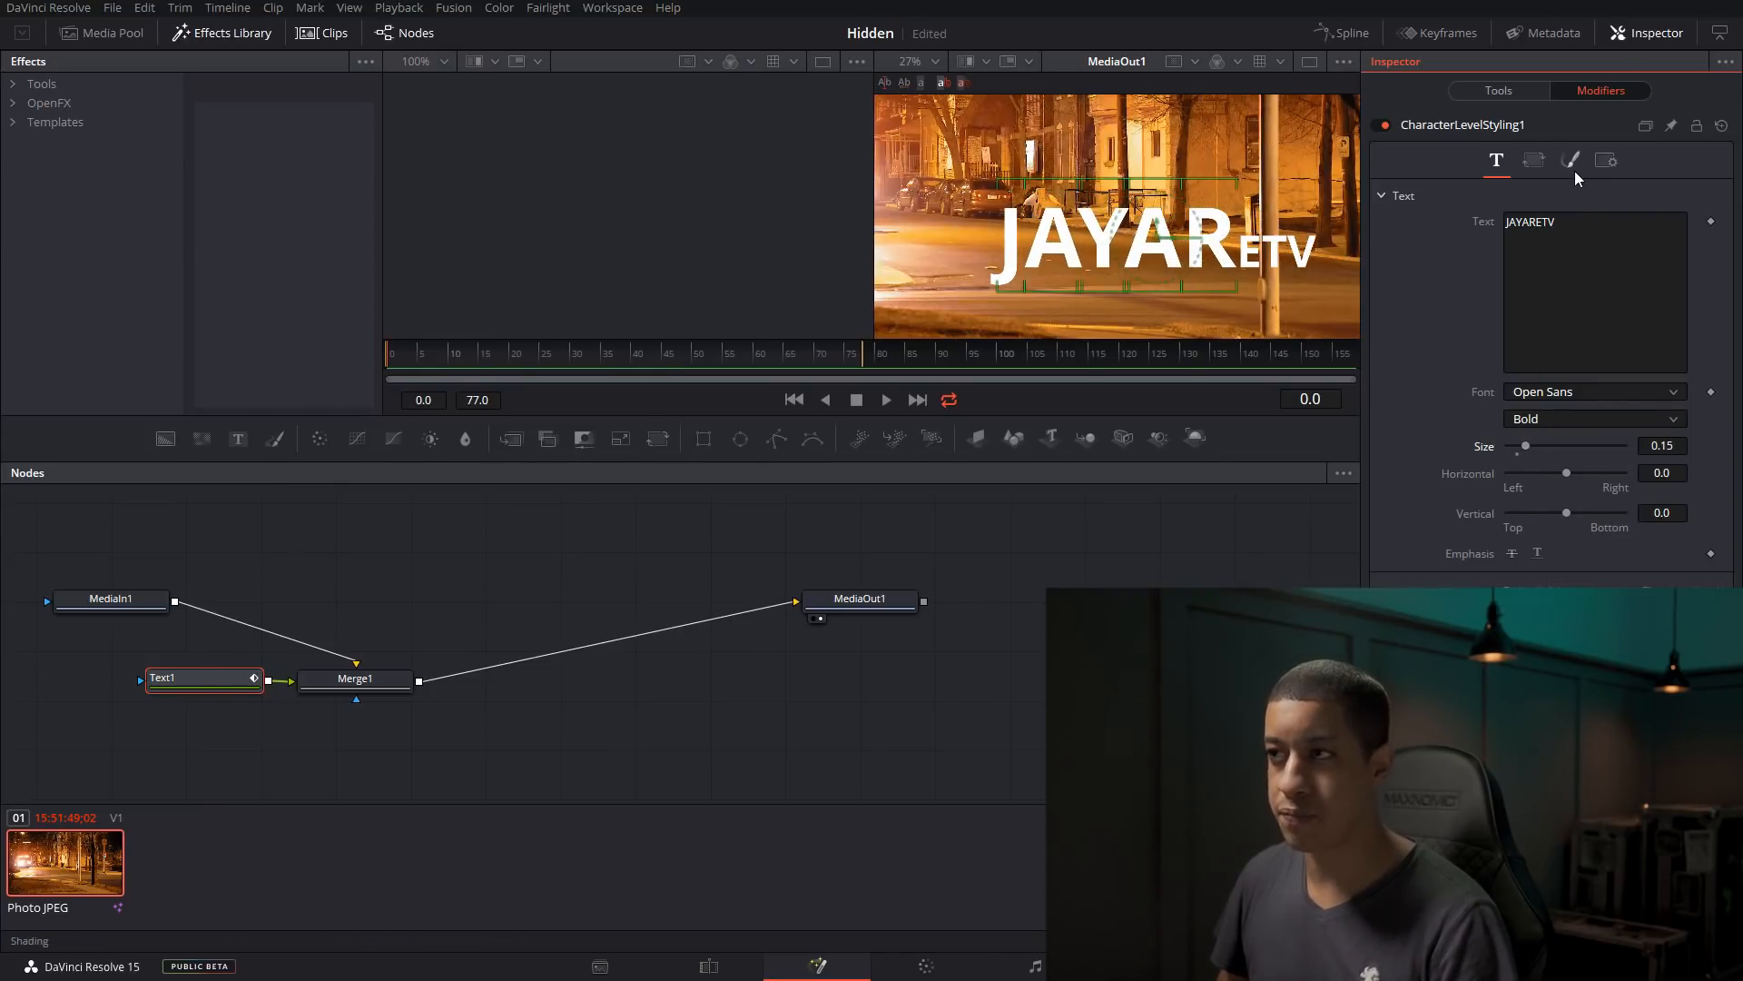
Give the JAYAR letters a thinner font and red shading colour, leaving ETV bold white.
click(1595, 392)
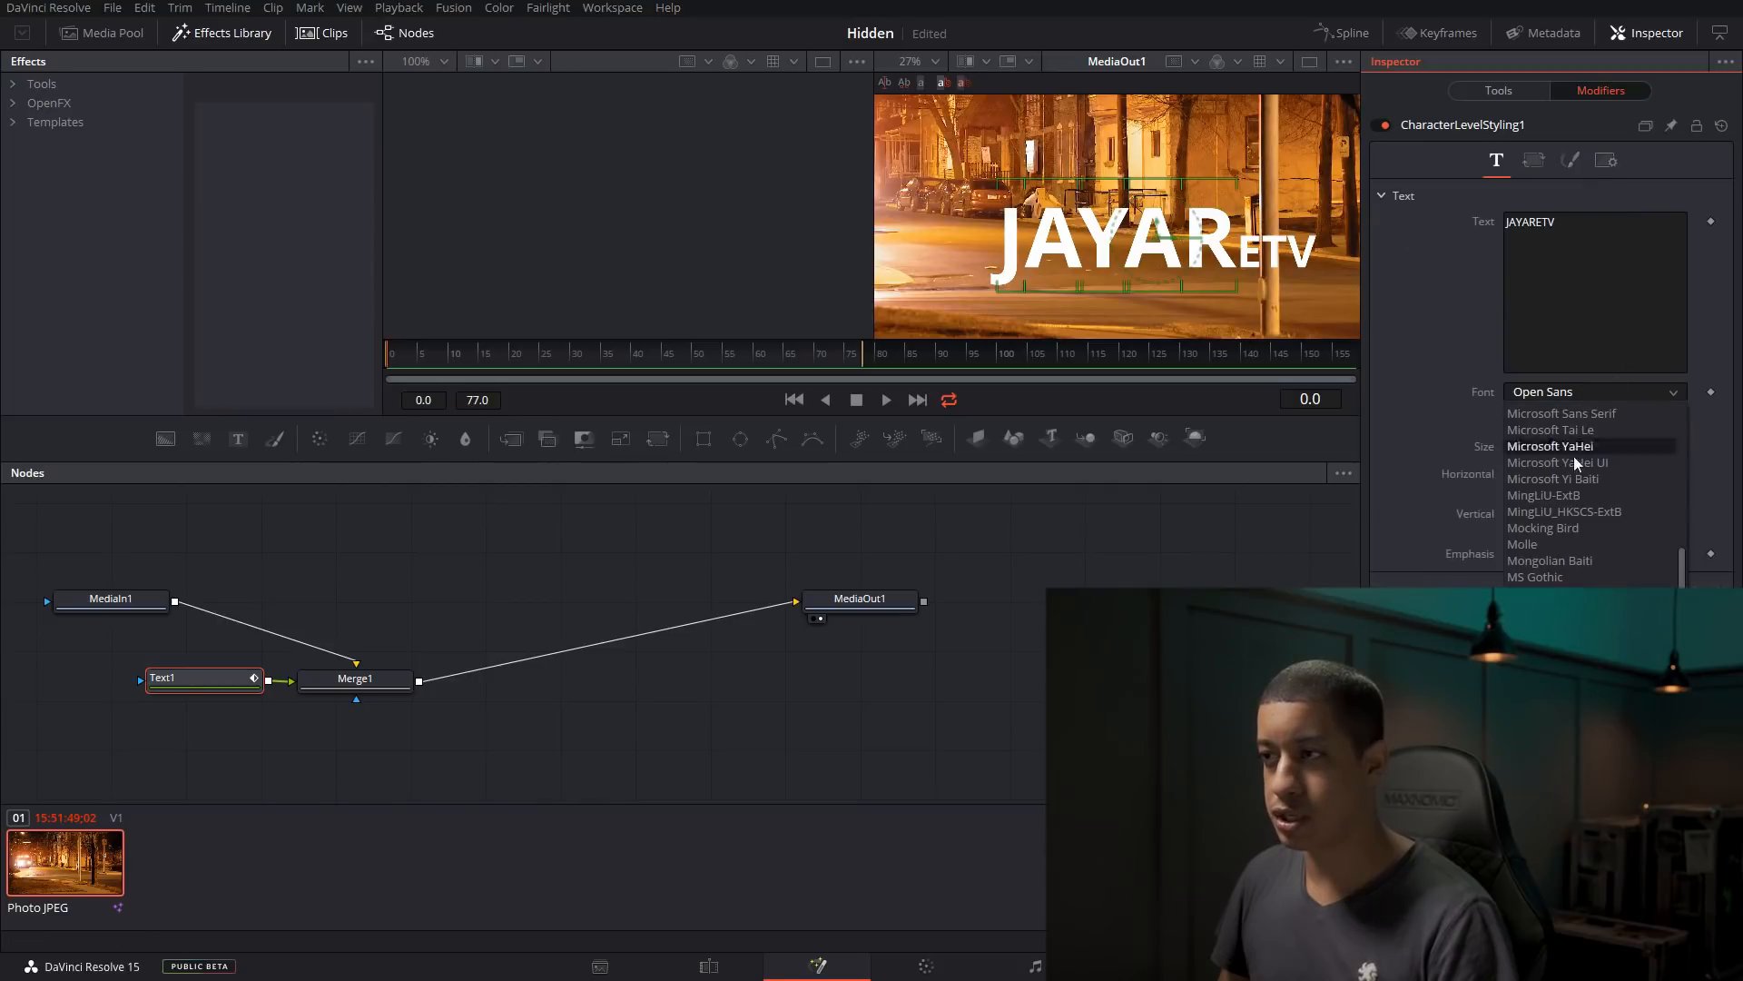
click(1569, 160)
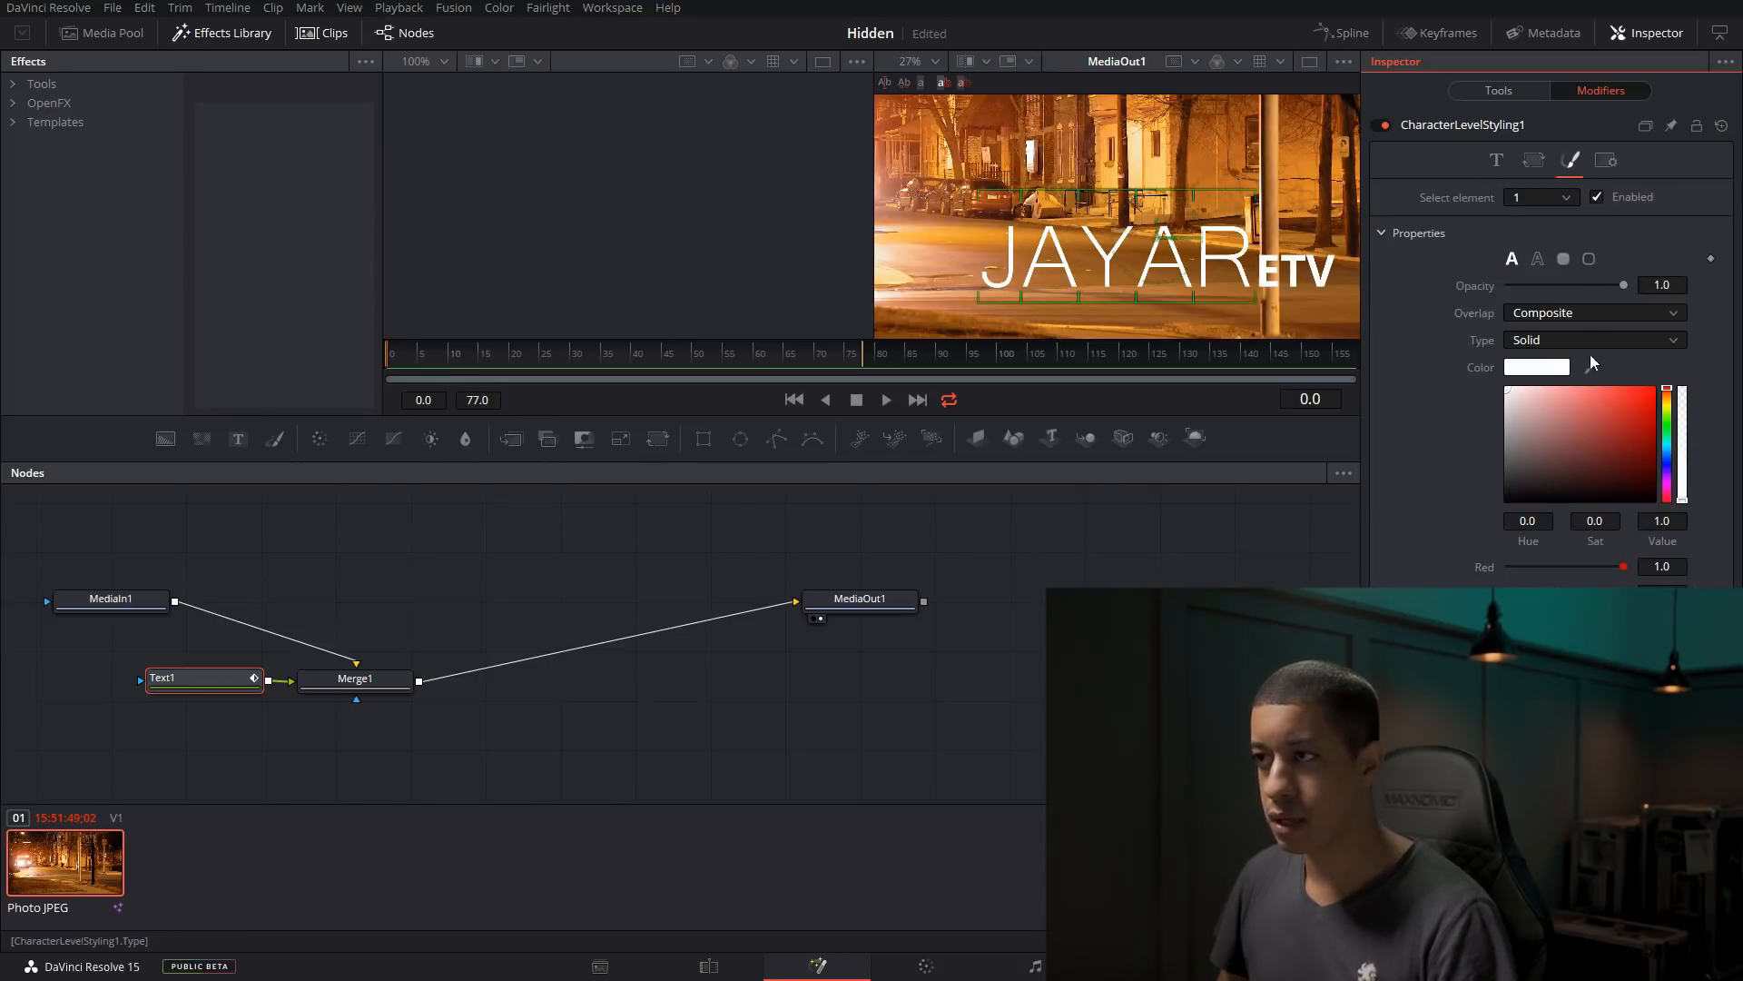
click(1636, 412)
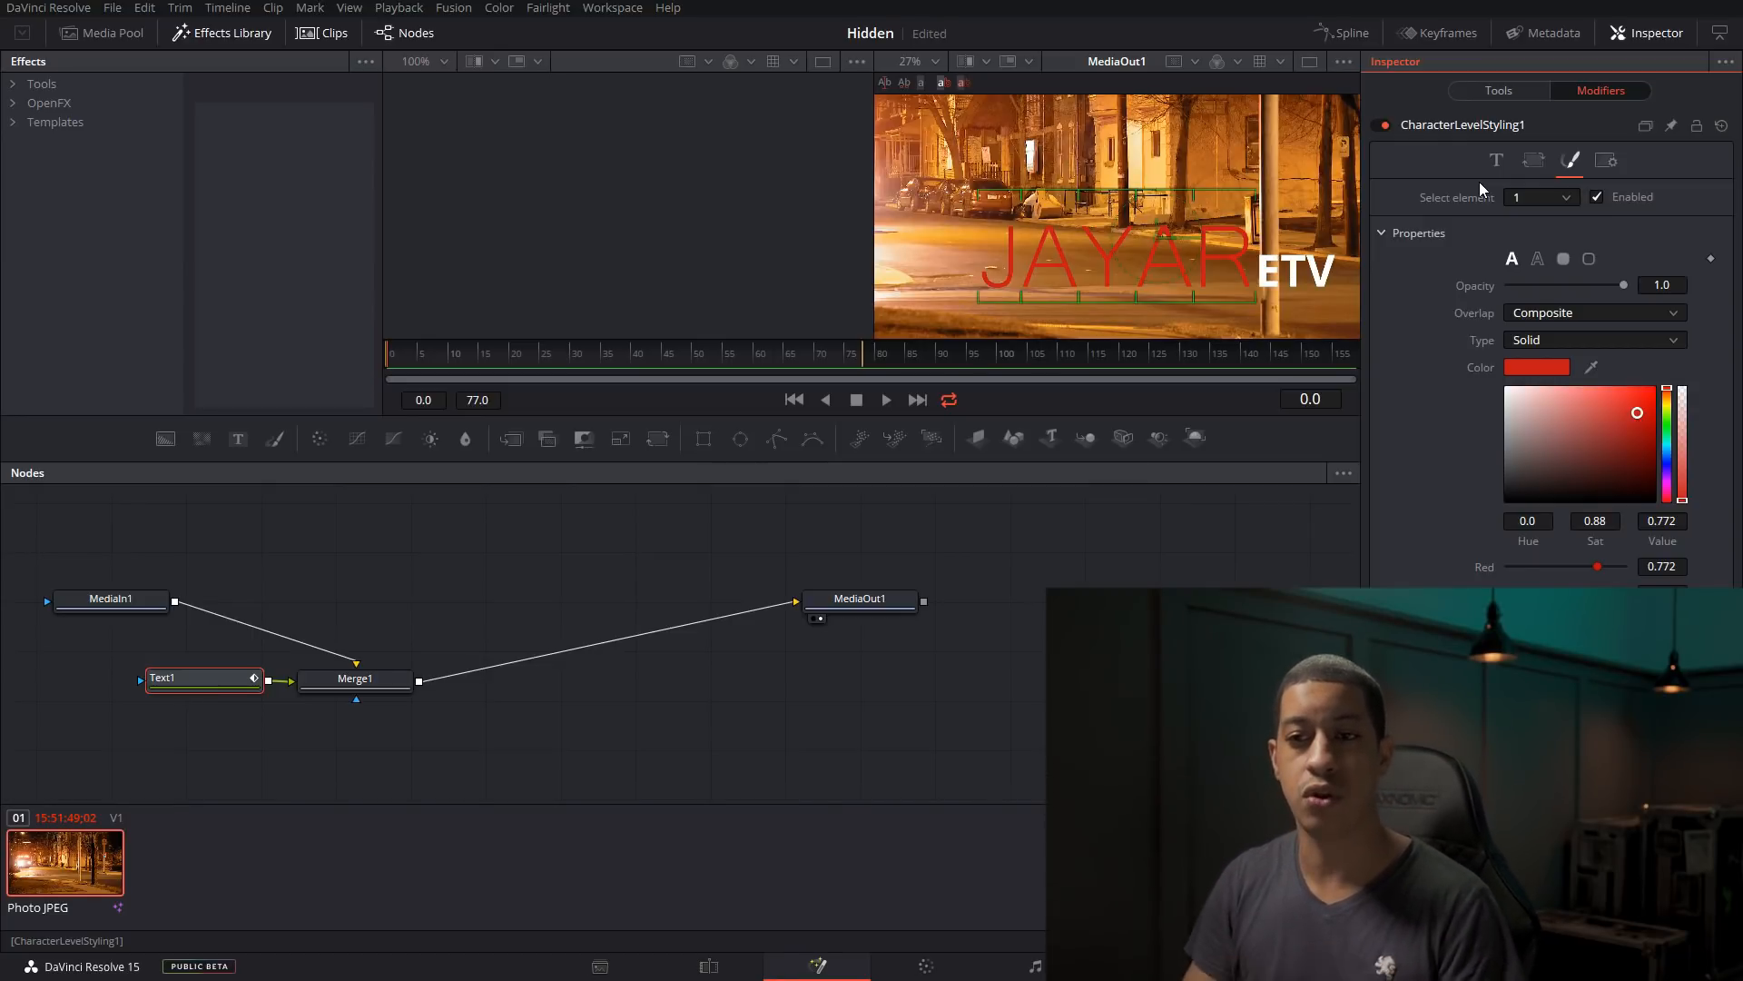
click(1496, 160)
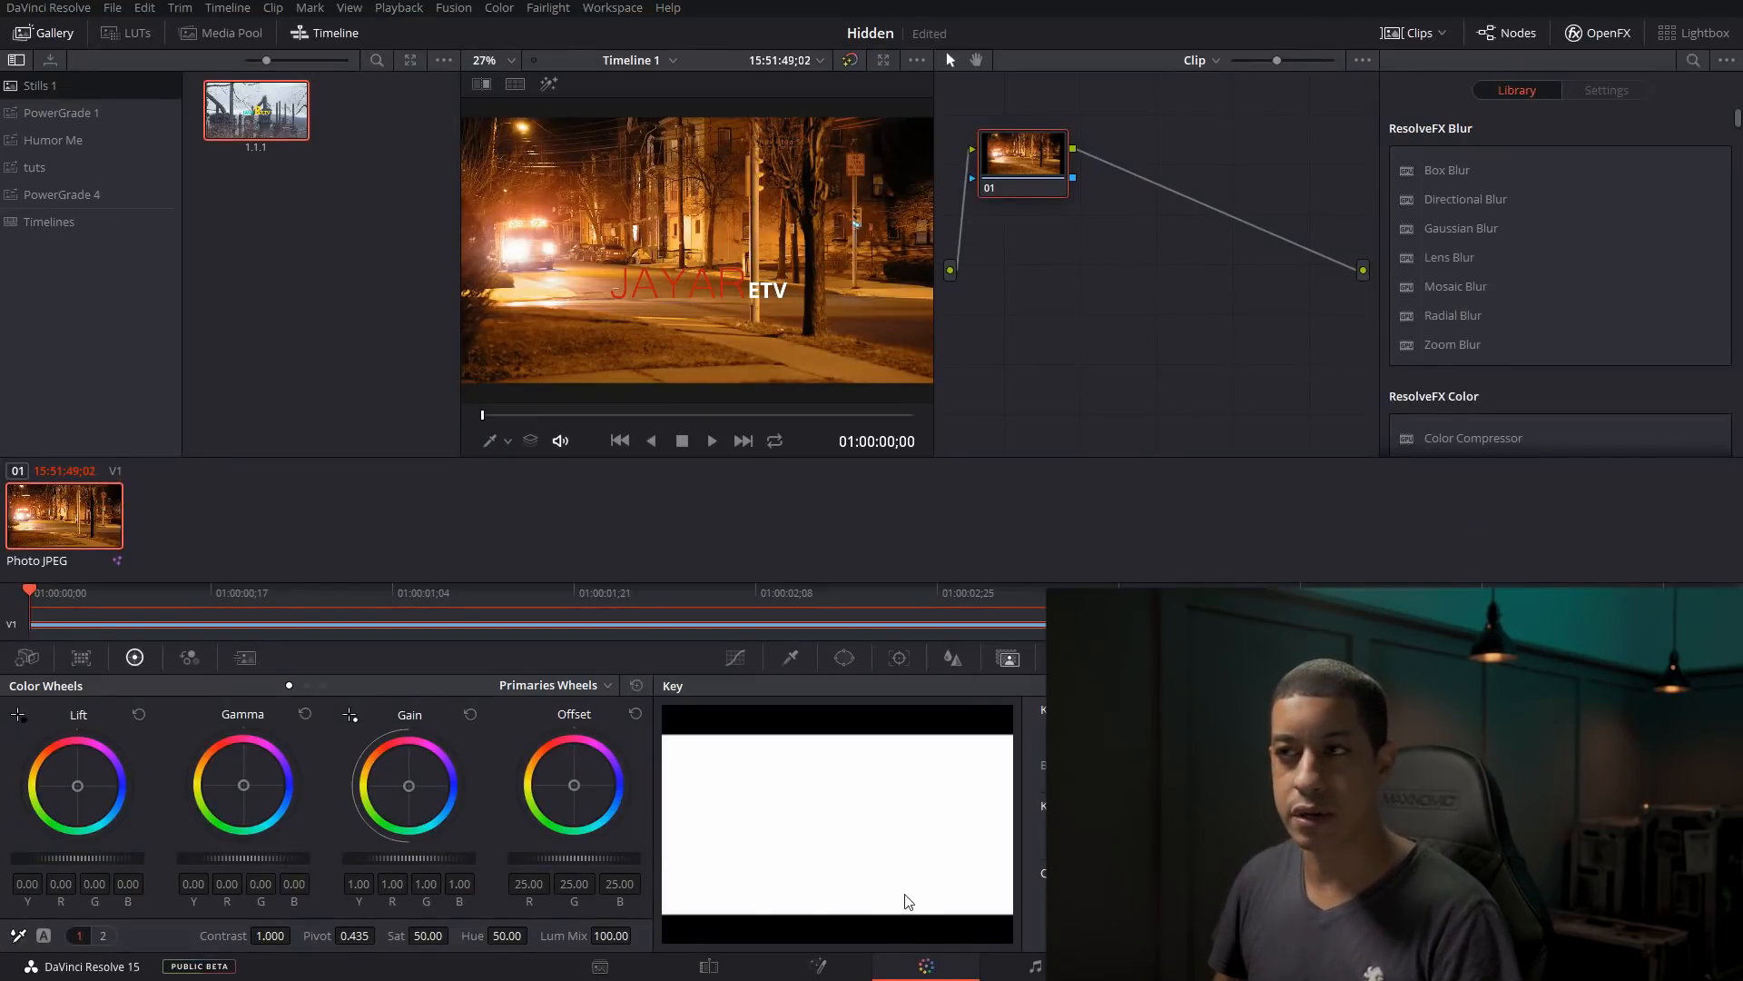
Add serial node 02 after node 01 and browse its Channels and Color Space options.
drag(1021, 162, 1028, 200)
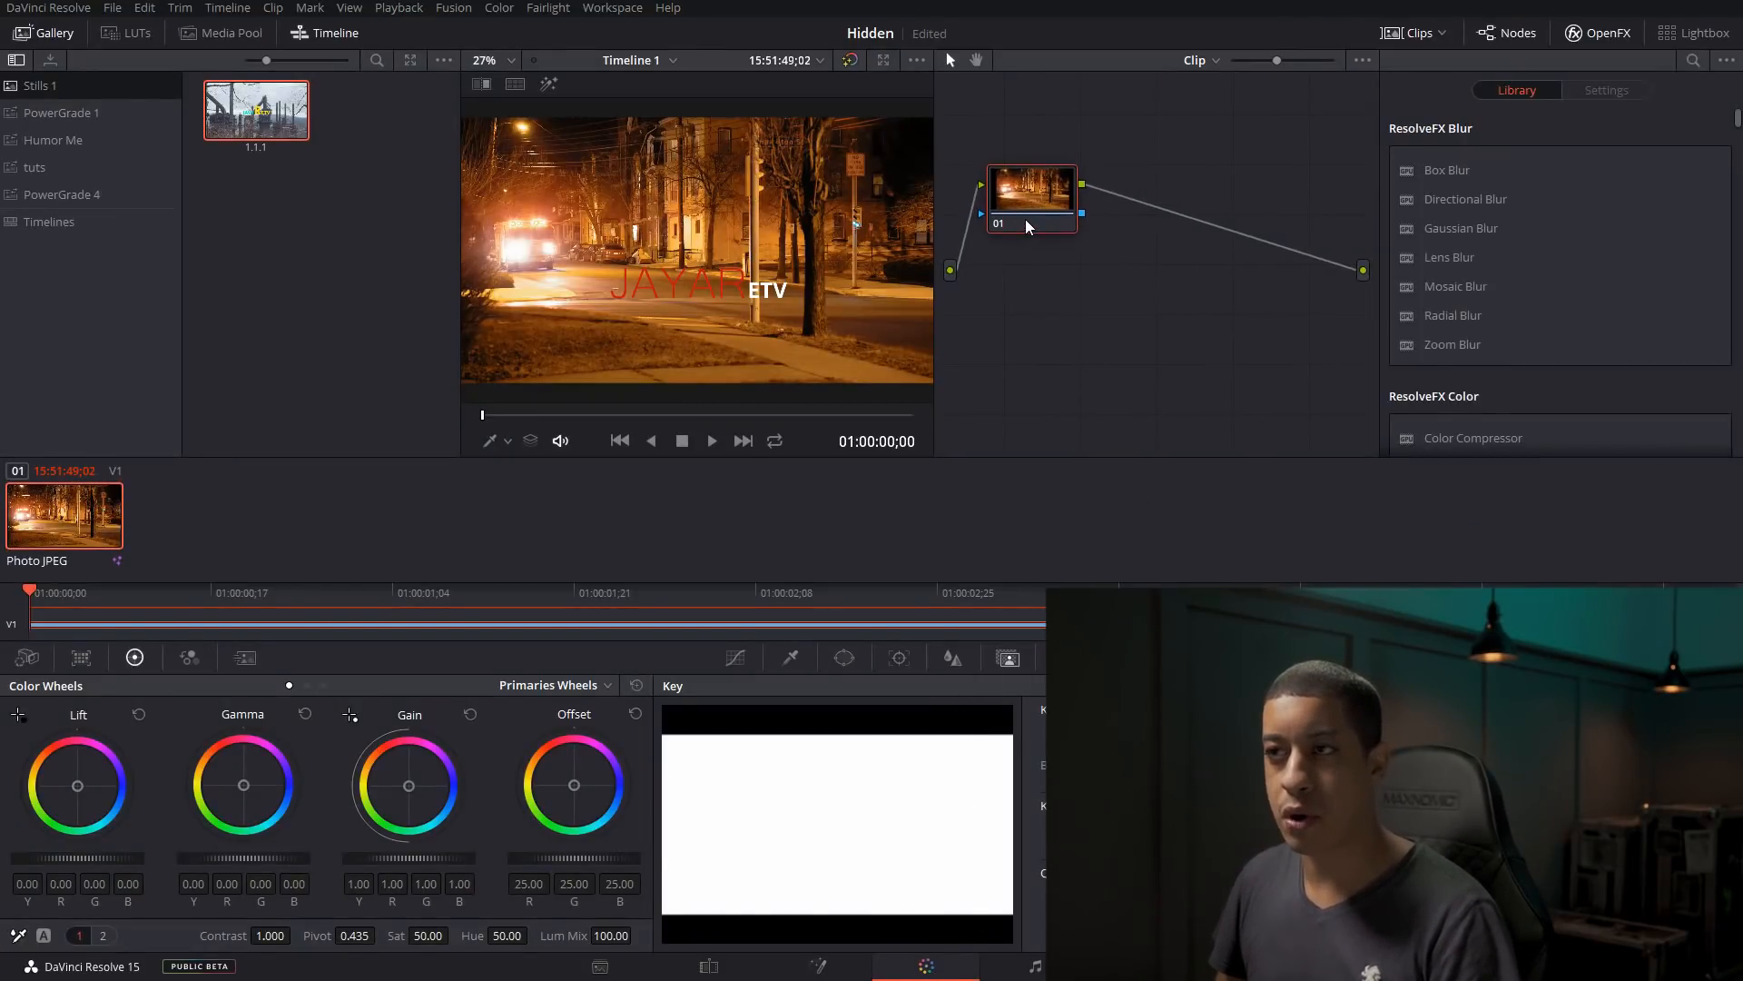
mouse_move(1028, 195)
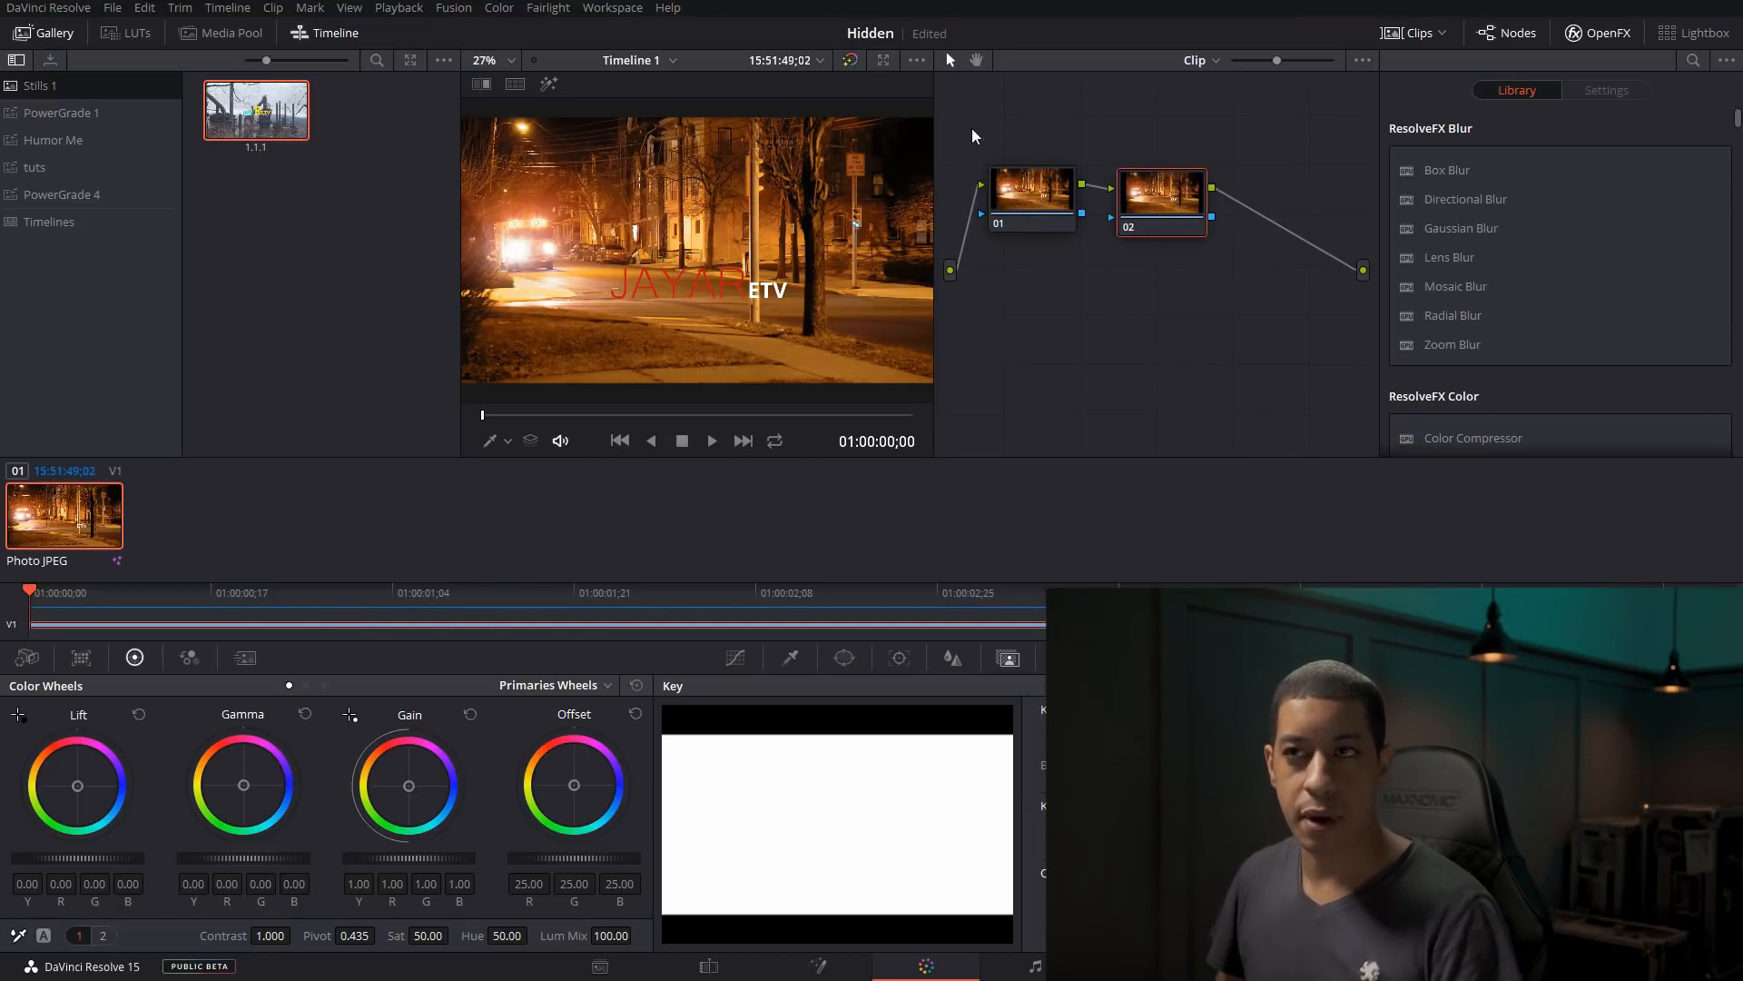
click(498, 7)
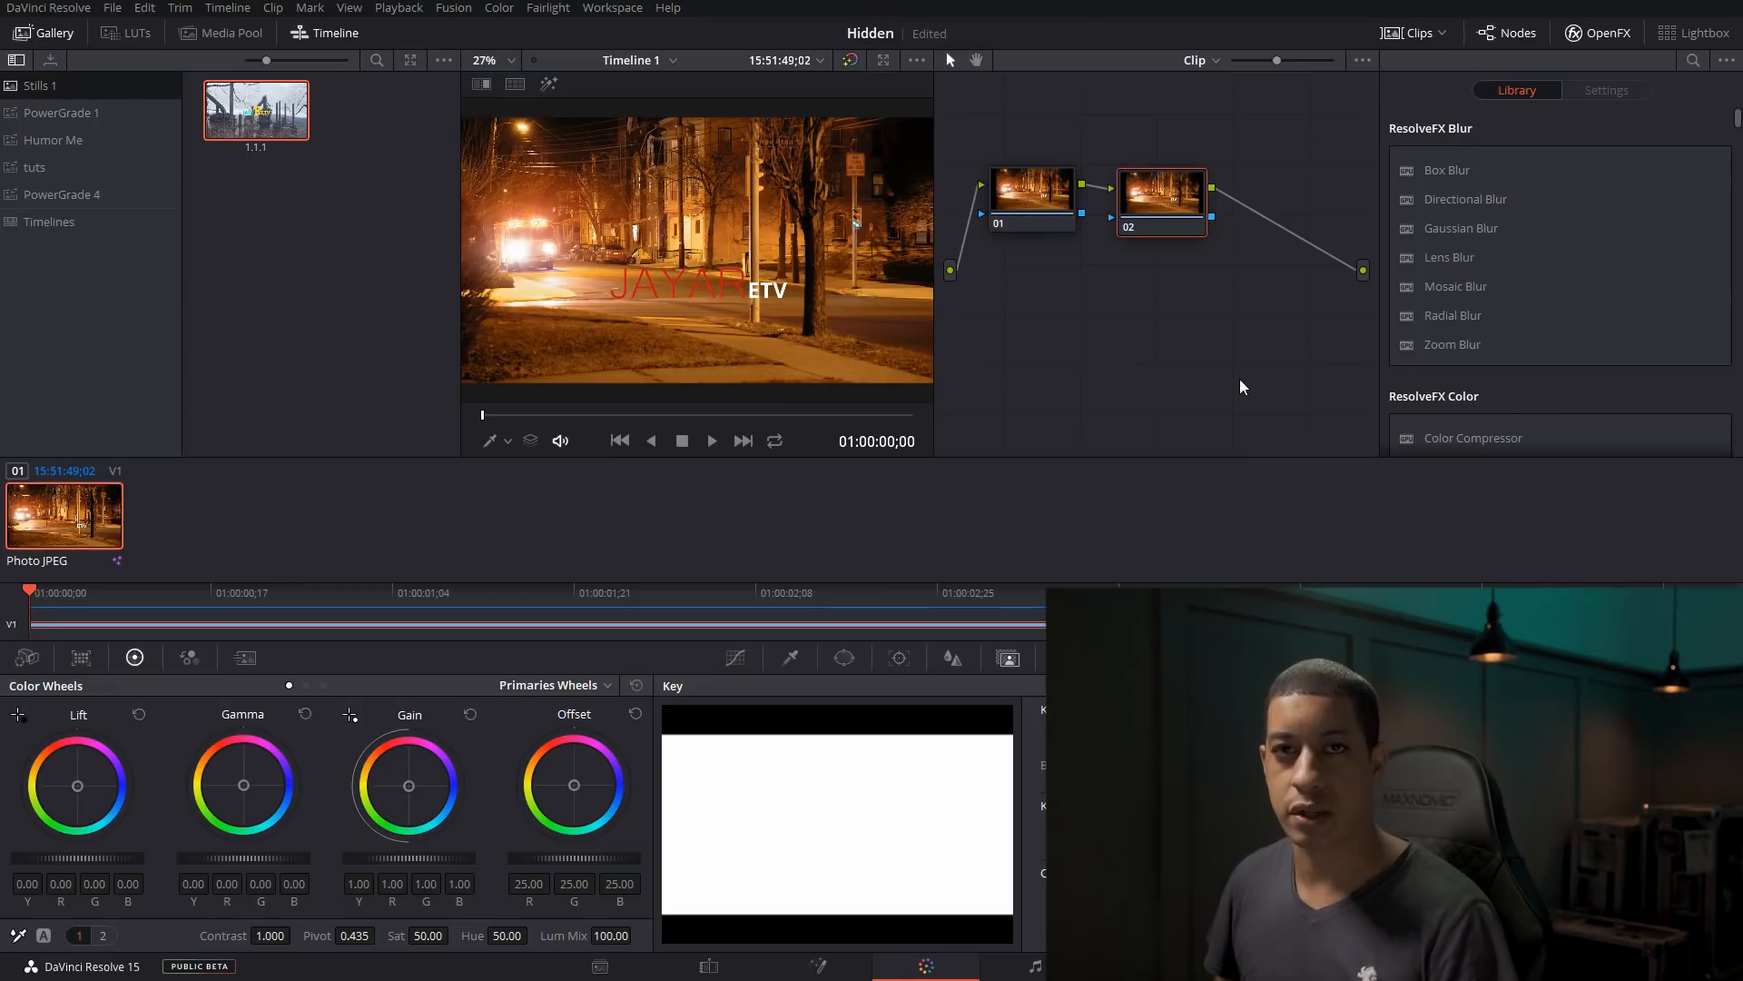
right_click(1161, 196)
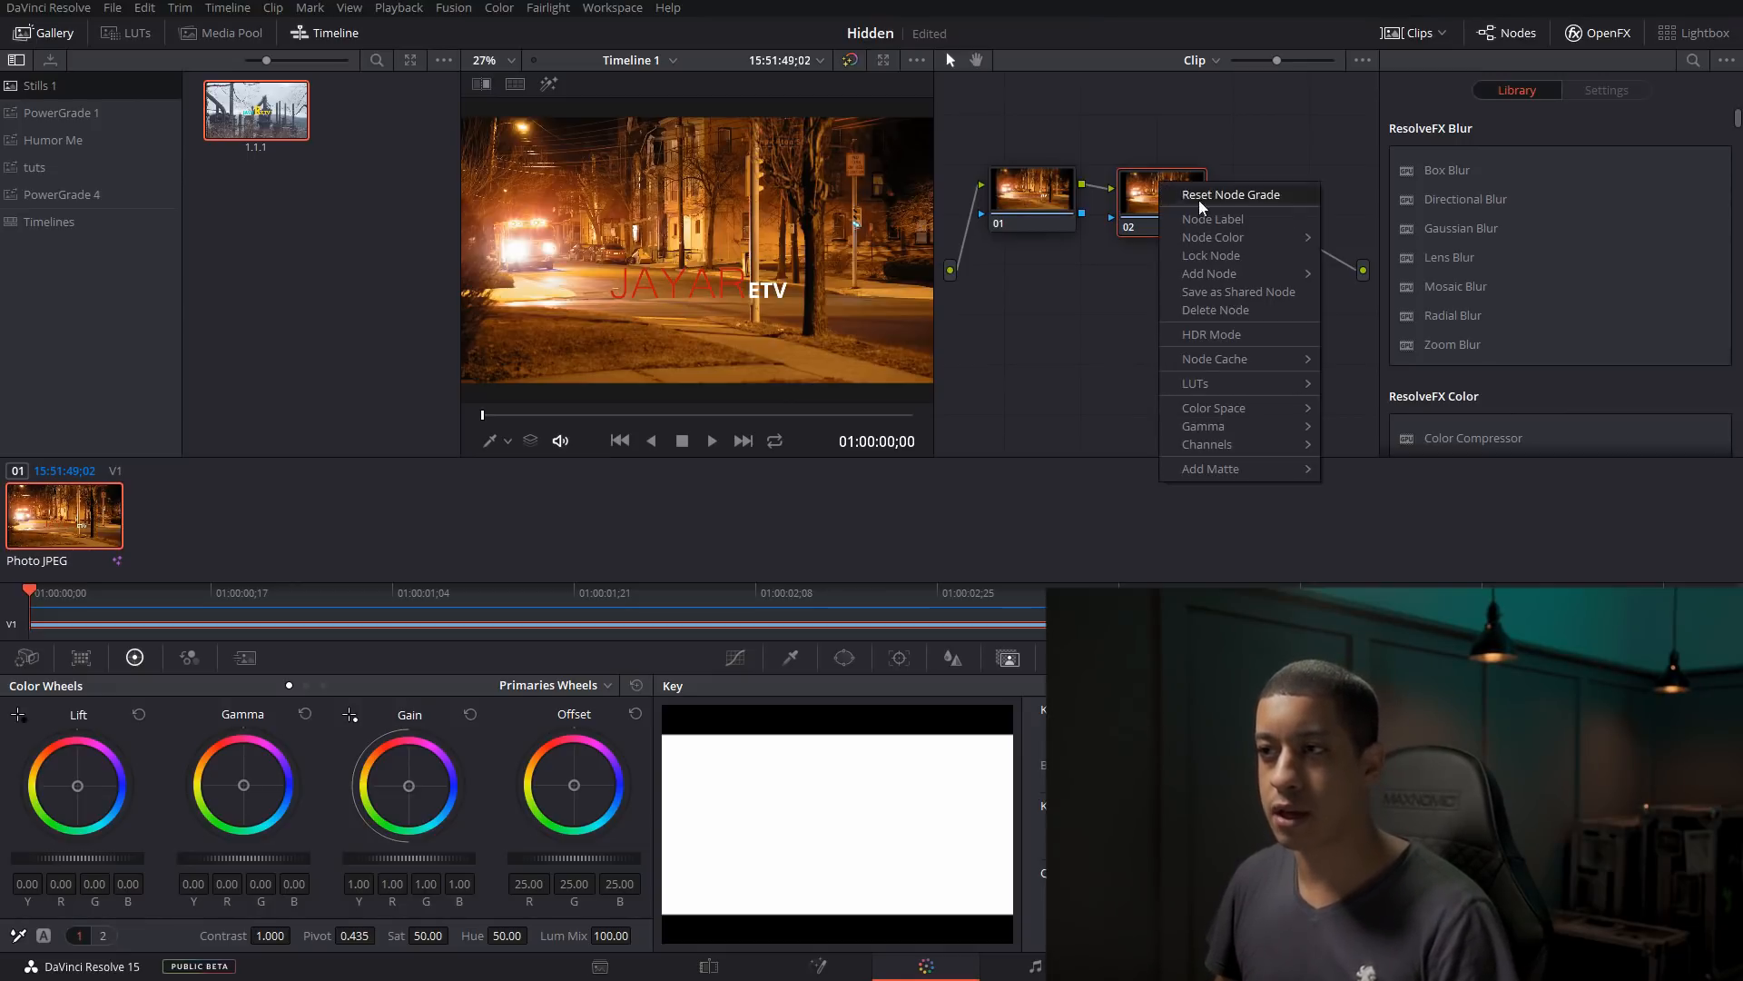
mouse_move(1206, 443)
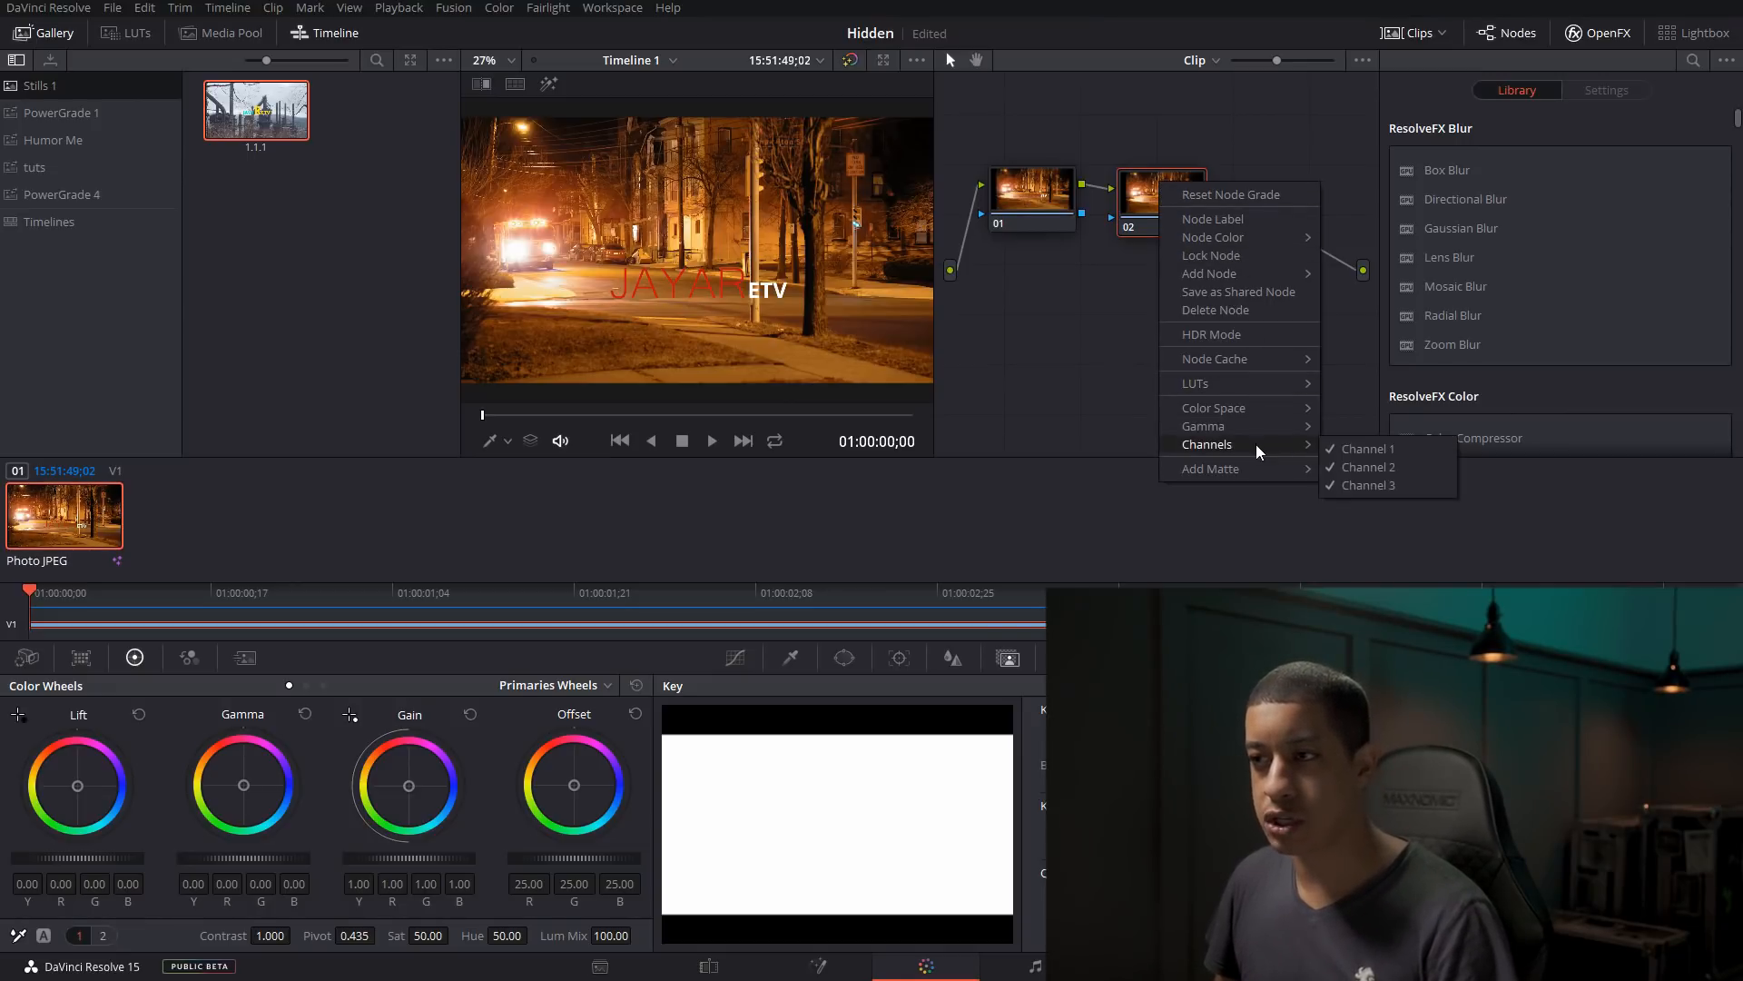
mouse_move(1215, 407)
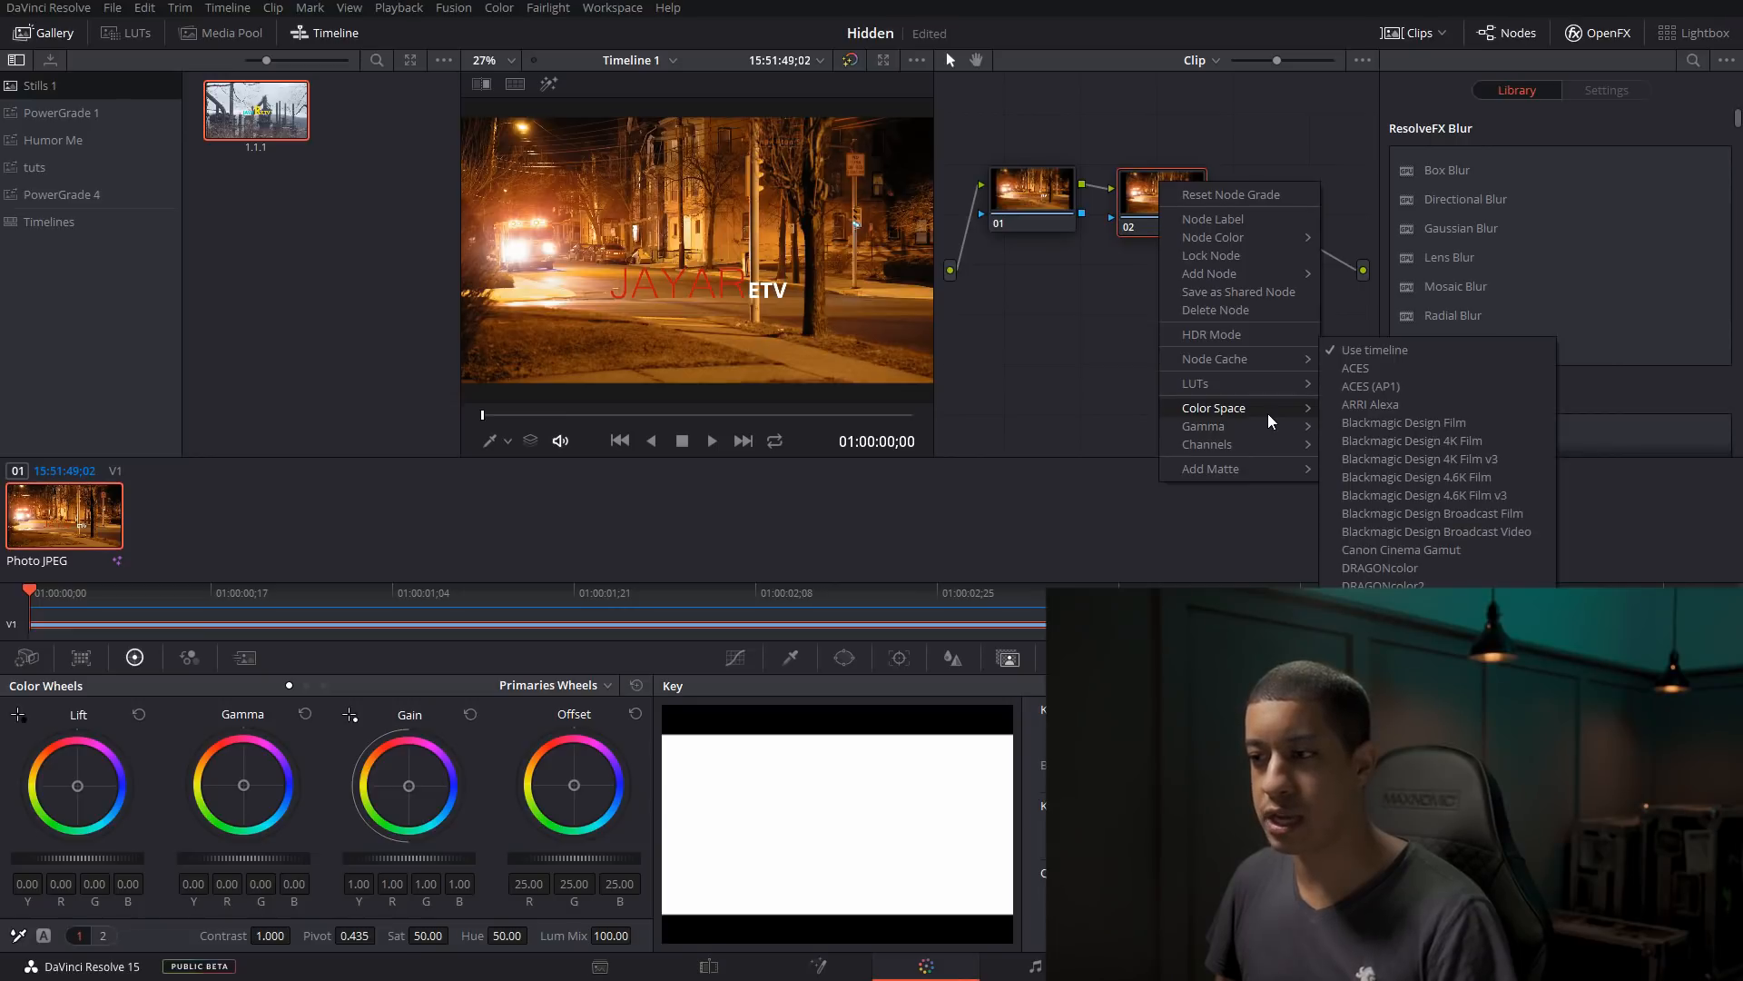
mouse_move(1202, 425)
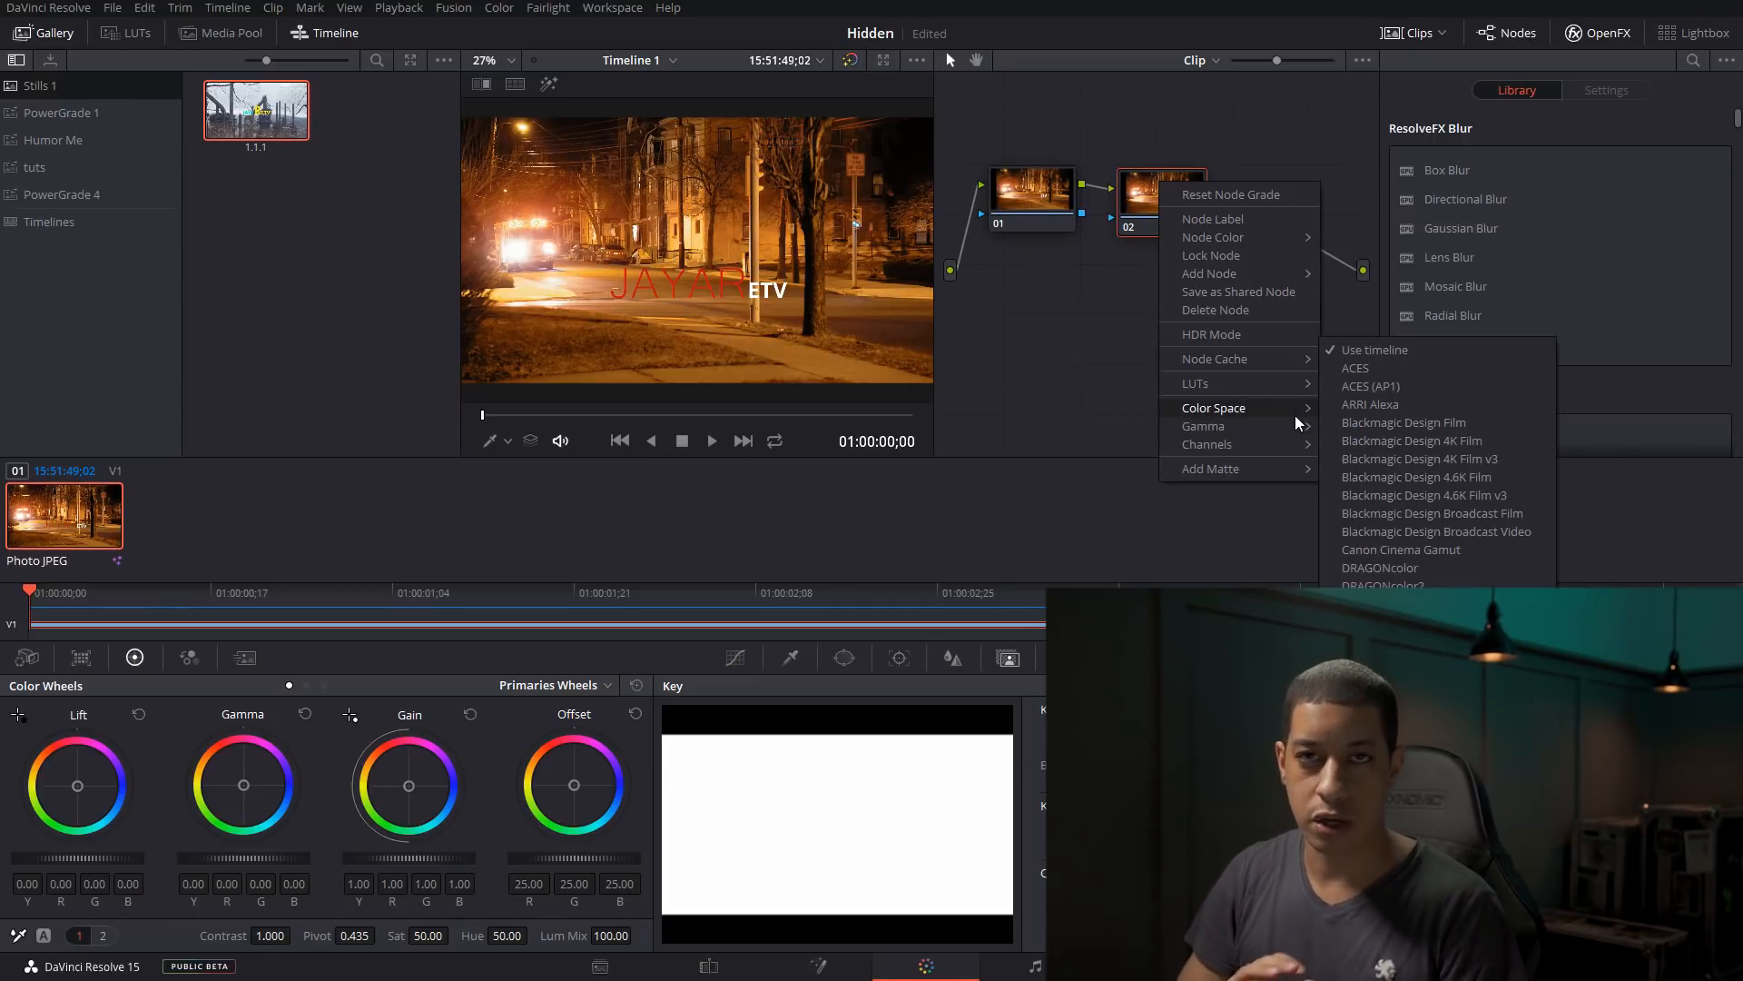
click(546, 7)
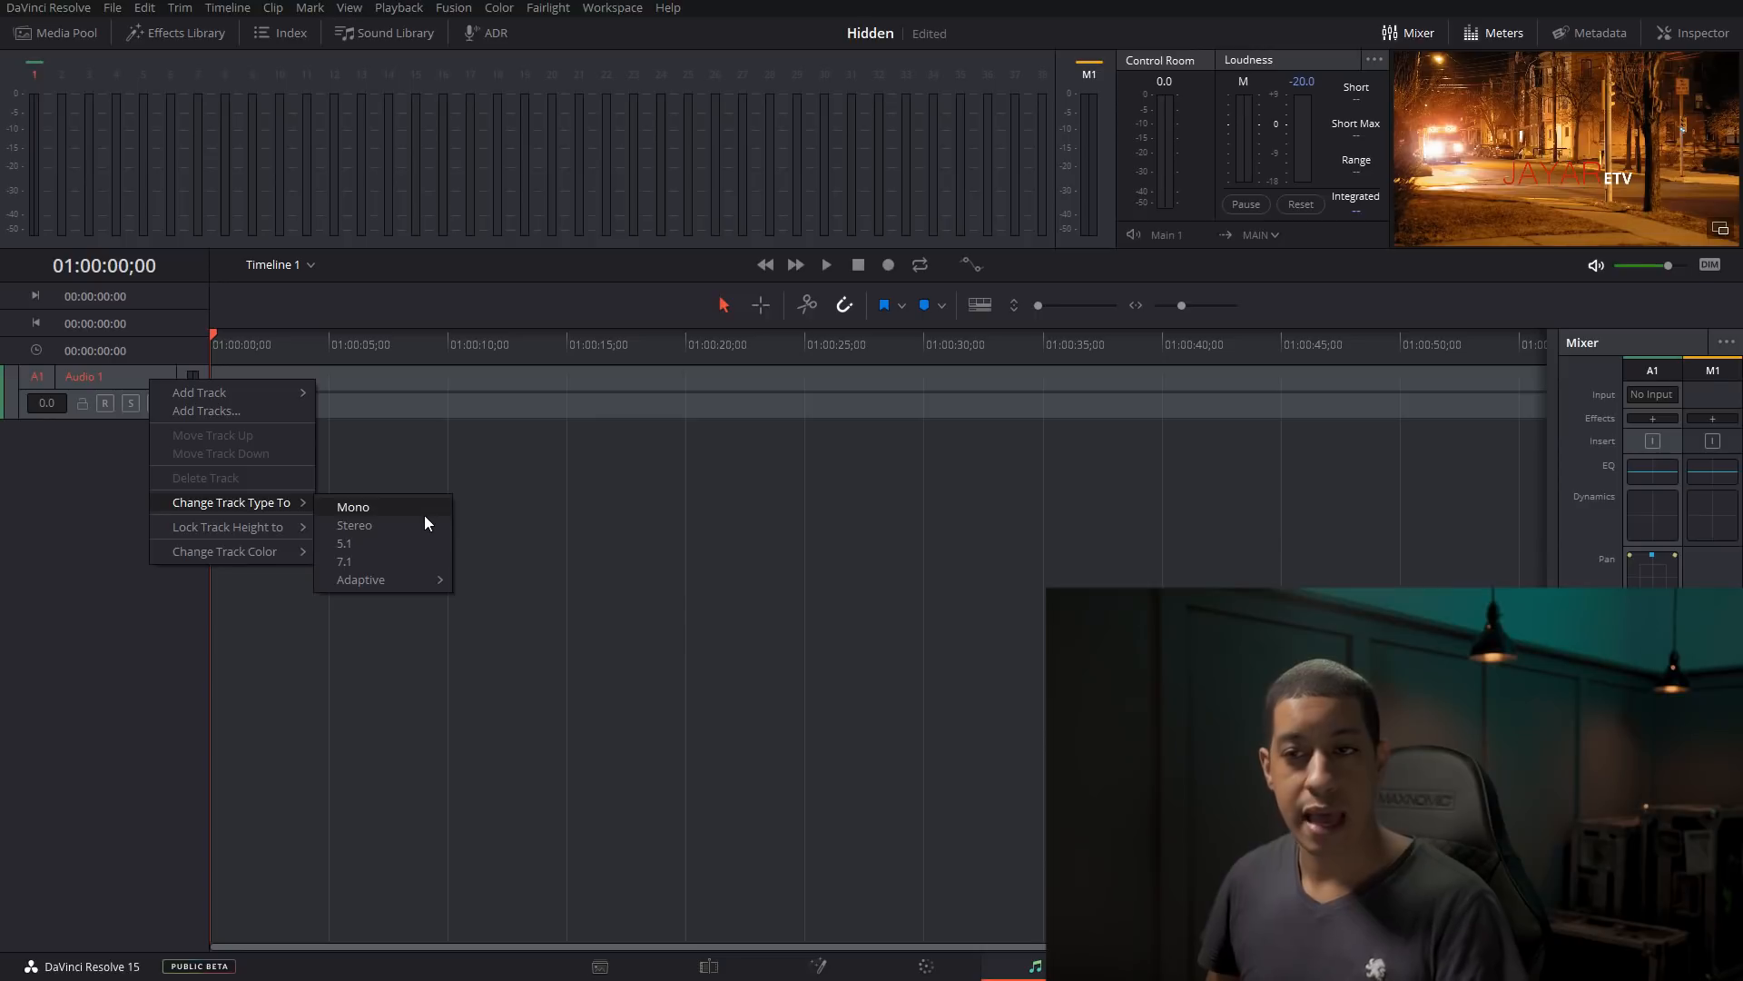
mouse_move(405, 534)
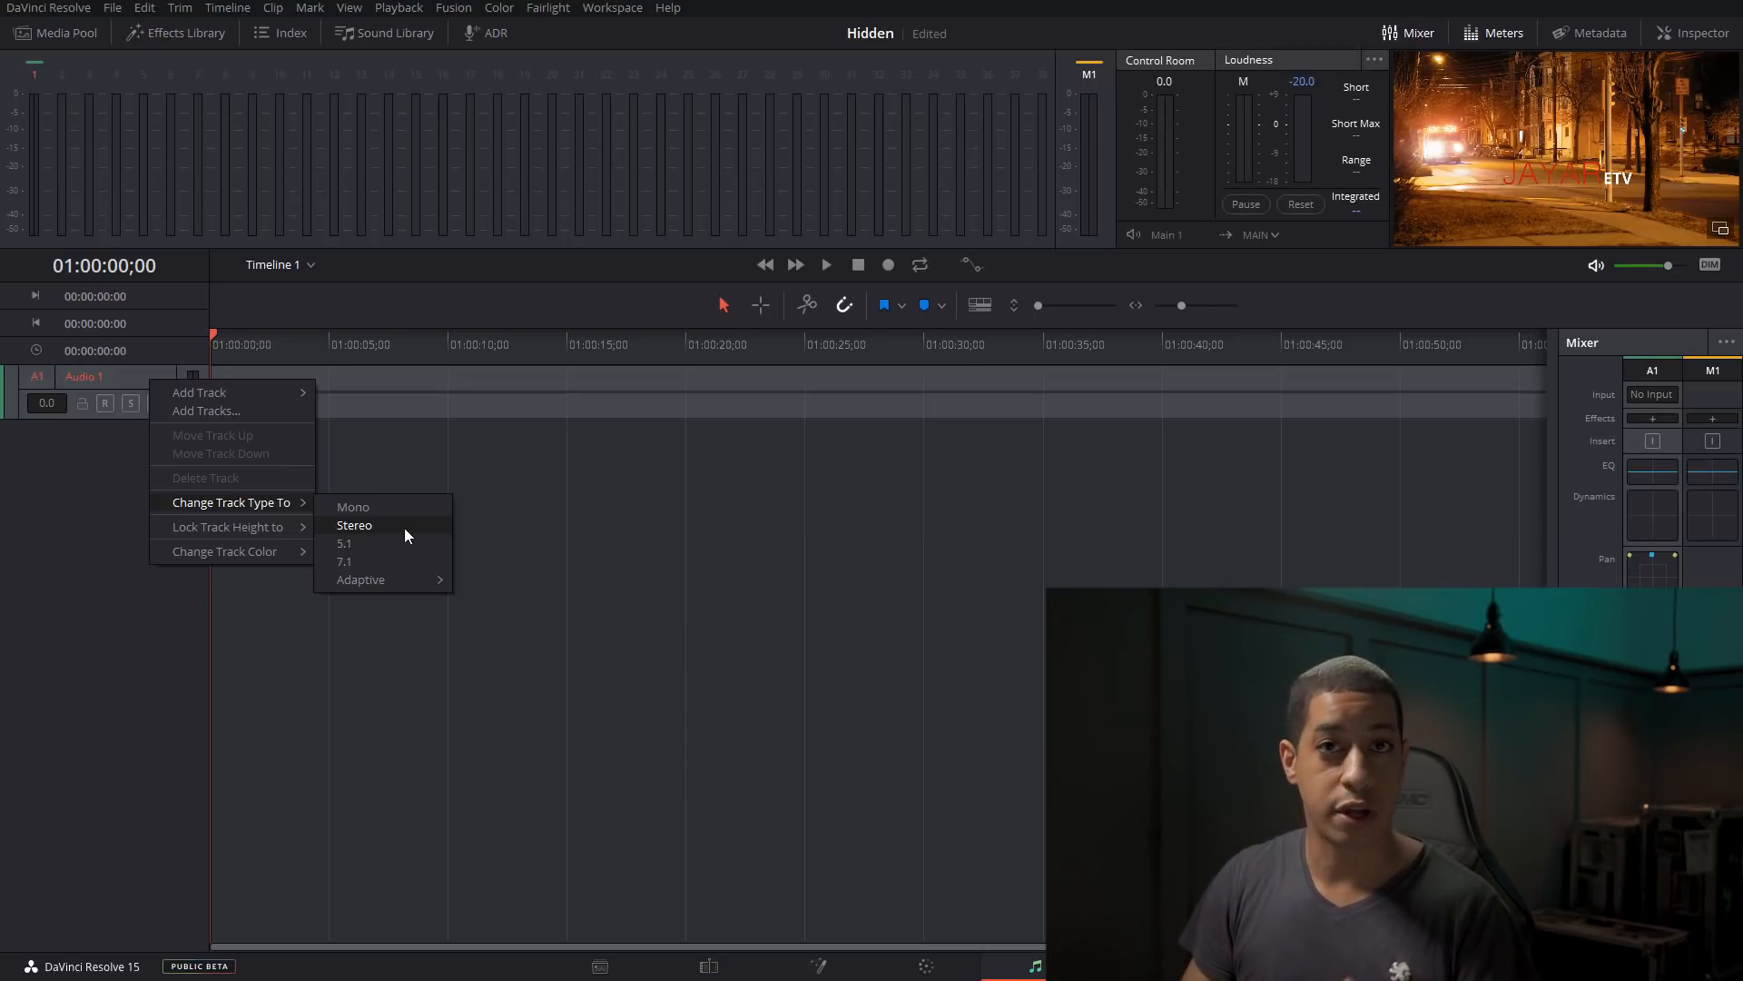
mouse_move(254, 445)
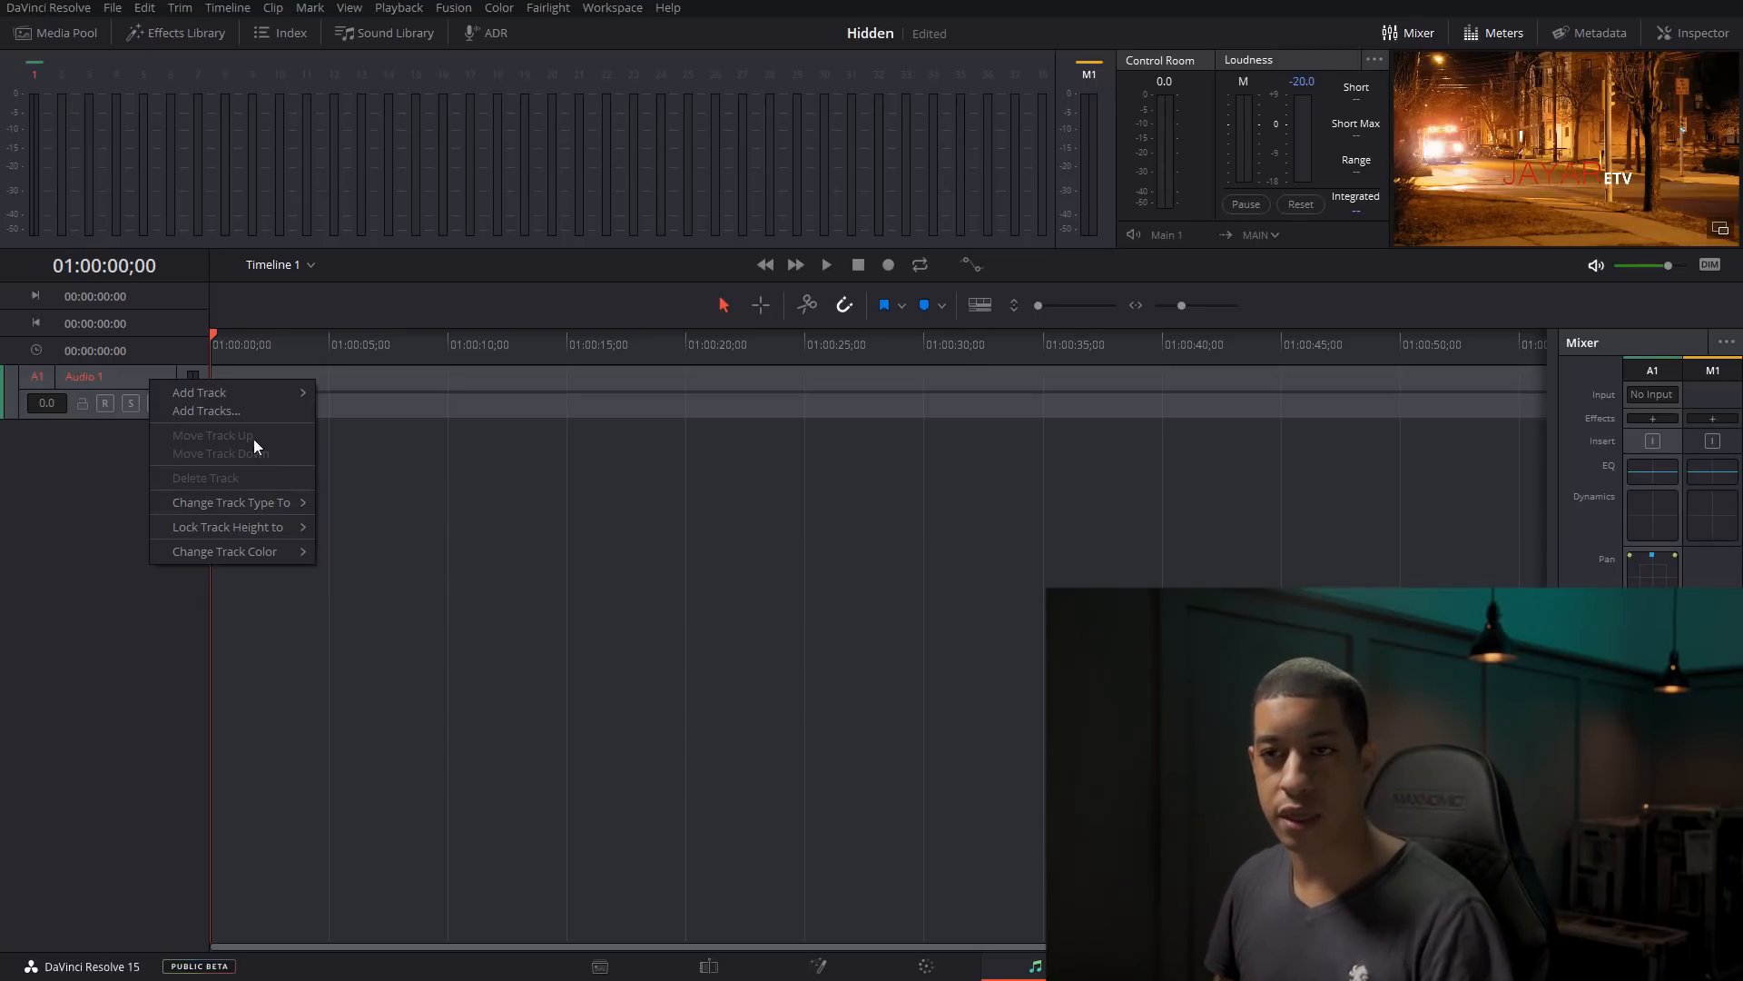
On the Fairlight page, show Audio 1's Change Track Type To options.
click(200, 392)
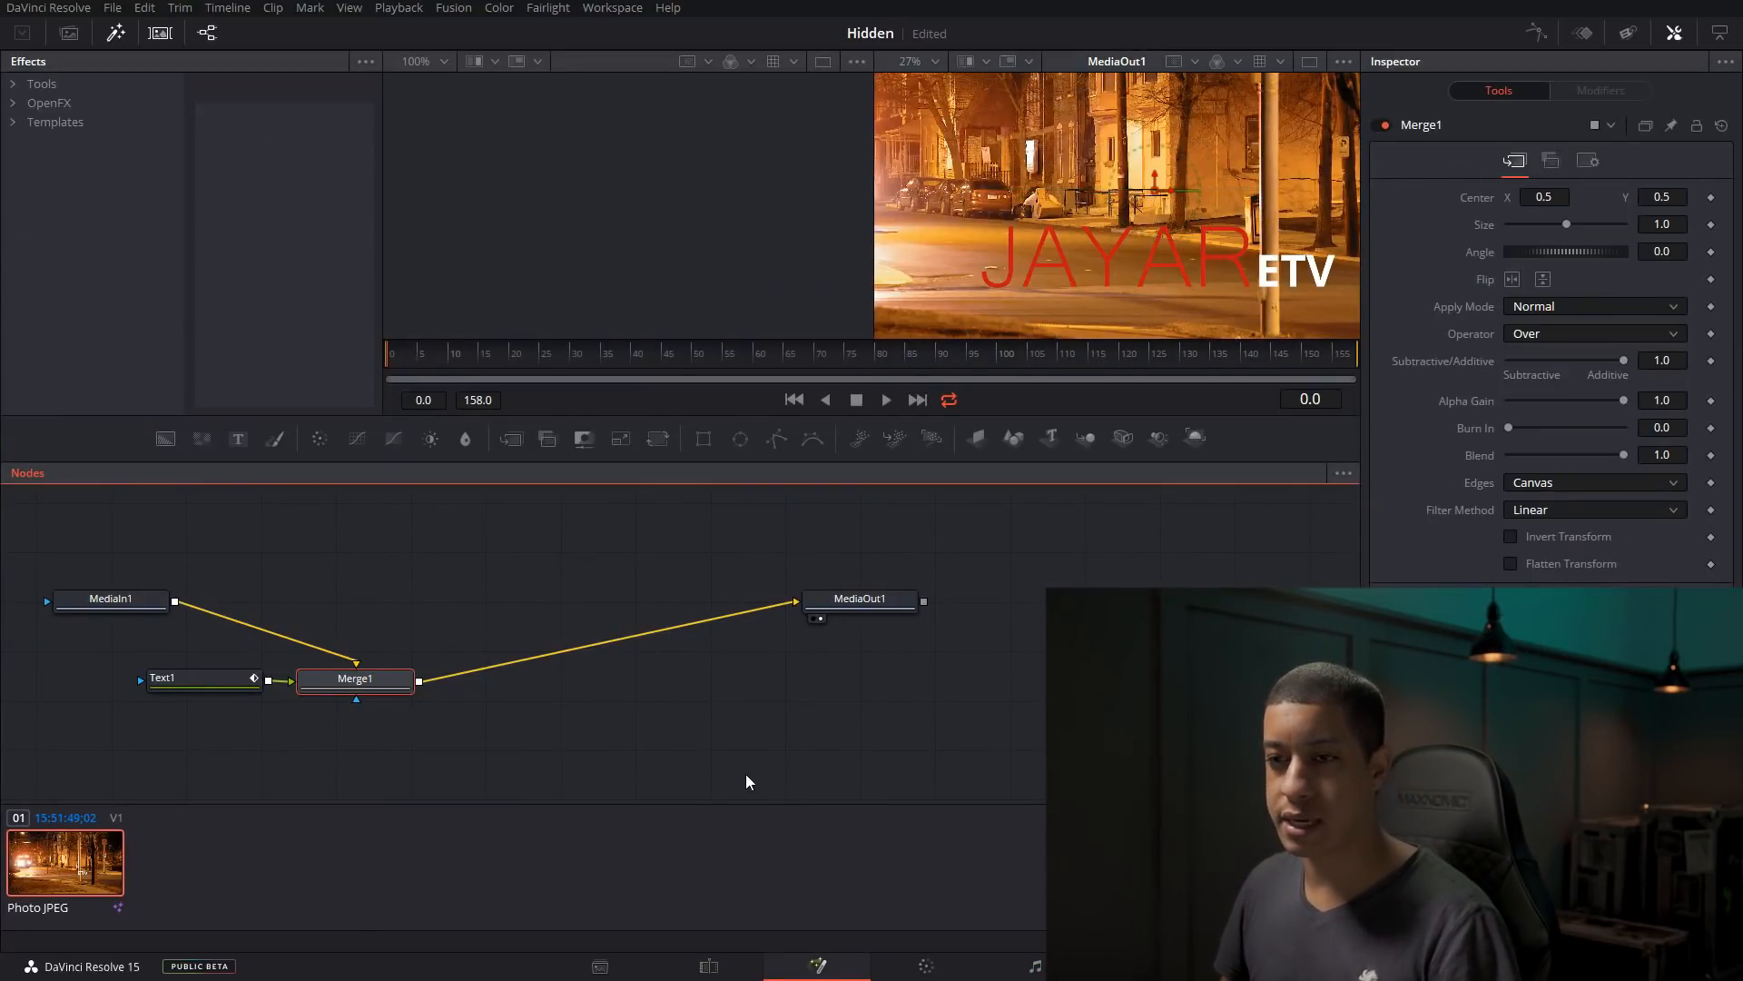
mouse_move(608, 728)
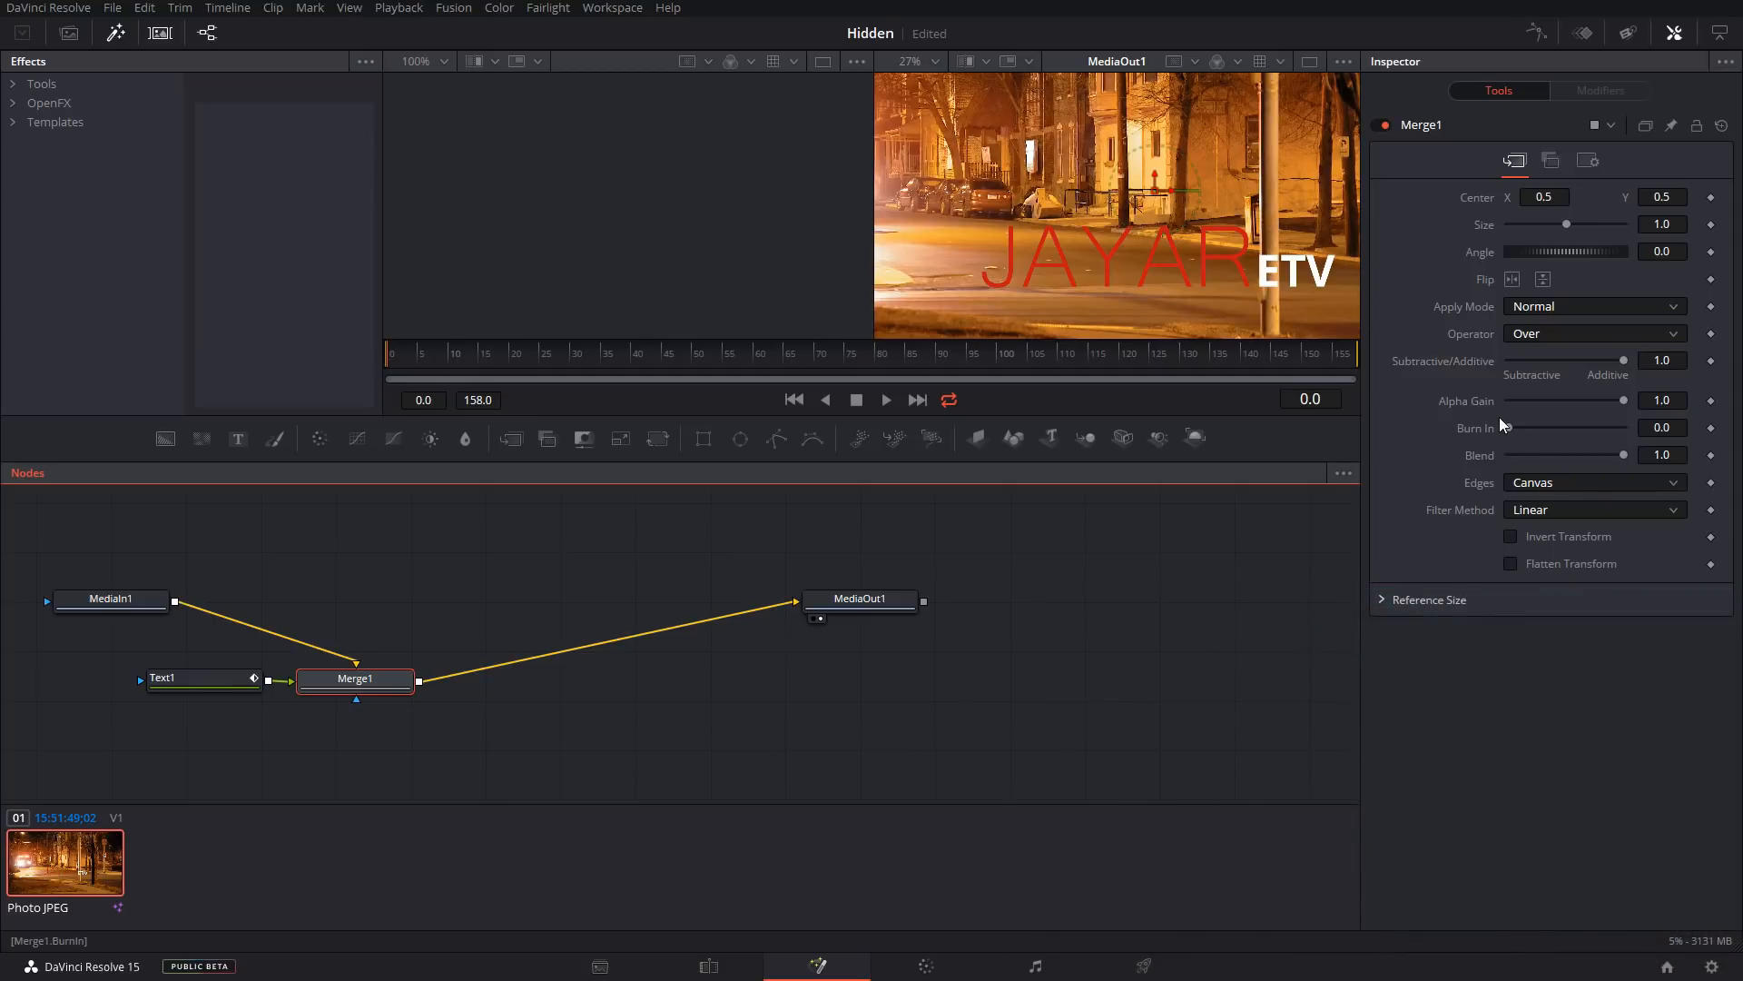
mouse_move(1537, 627)
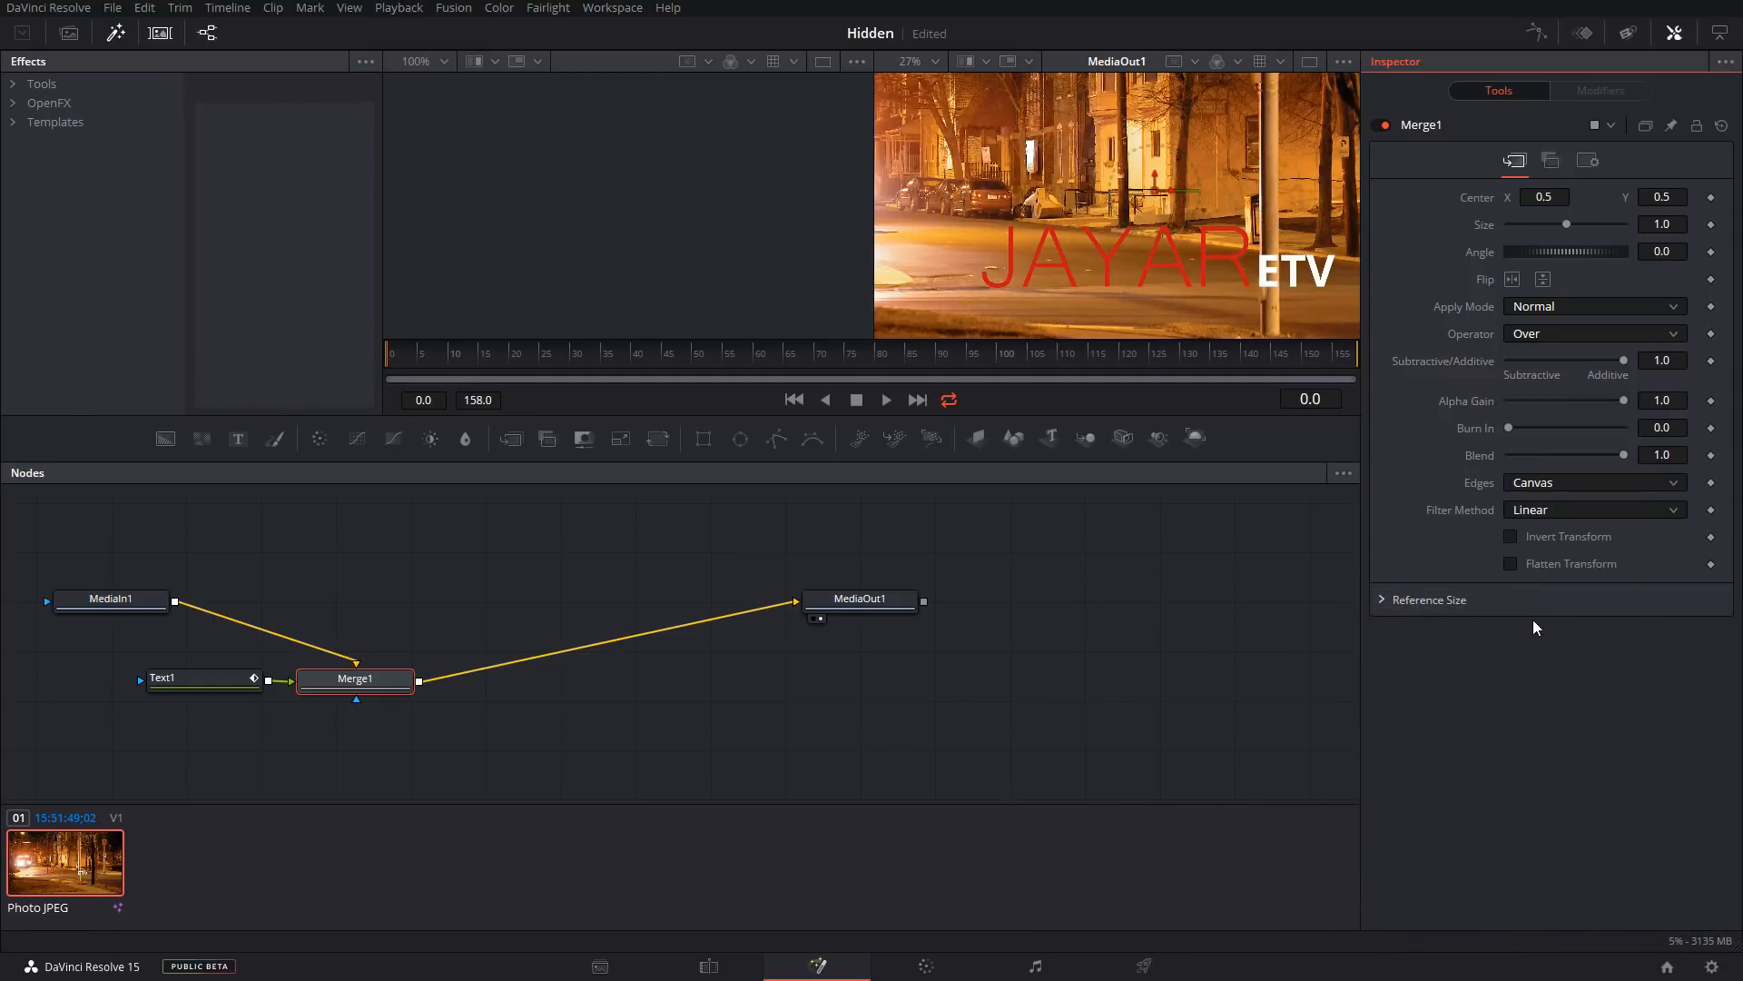